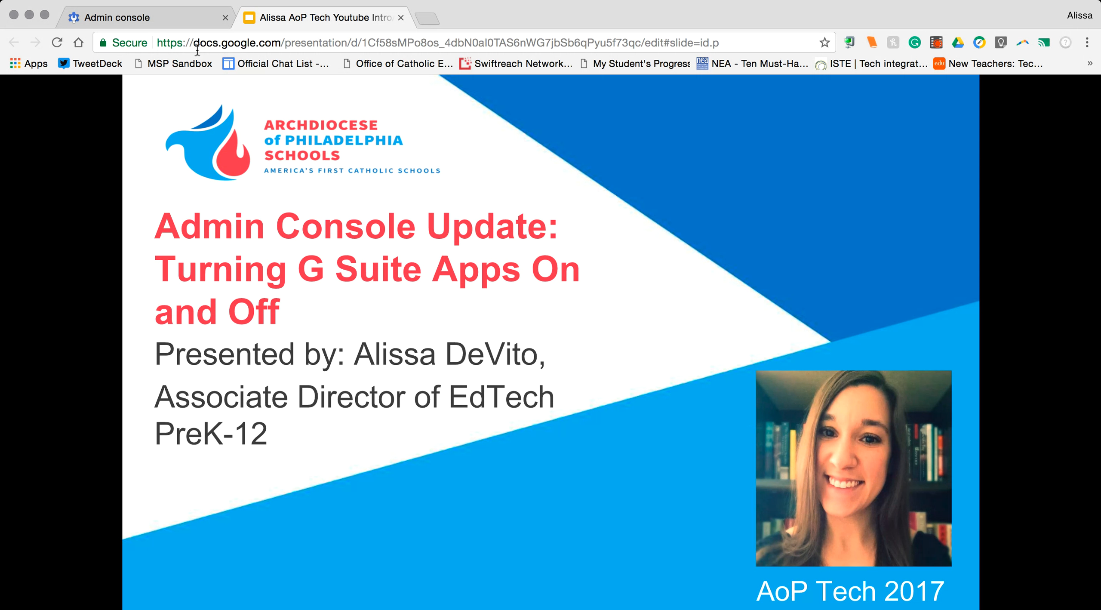
Switch to the Admin console browser tab to show its home page.
{"action": "left_click", "coordinate": [140, 17]}
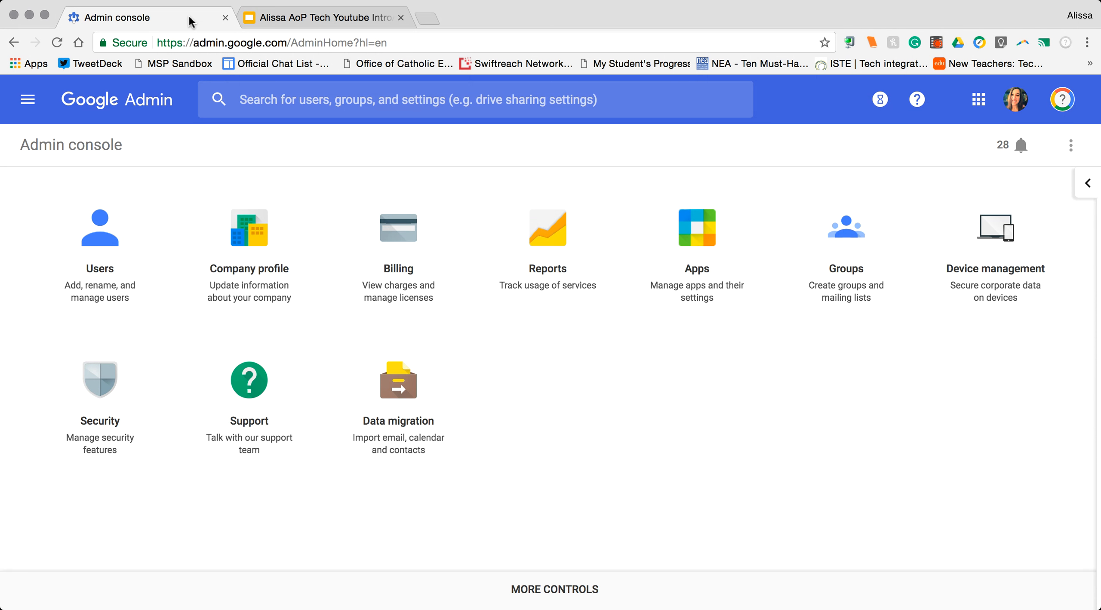
{"action": "mouse_move", "coordinate": [273, 183]}
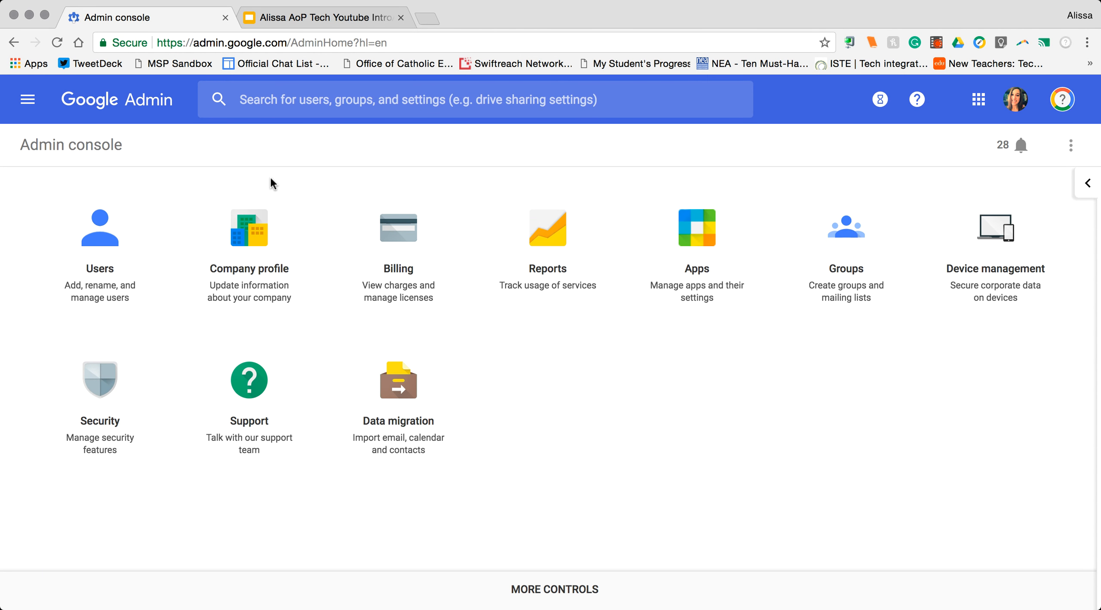
{"action": "mouse_move", "coordinate": [47, 131]}
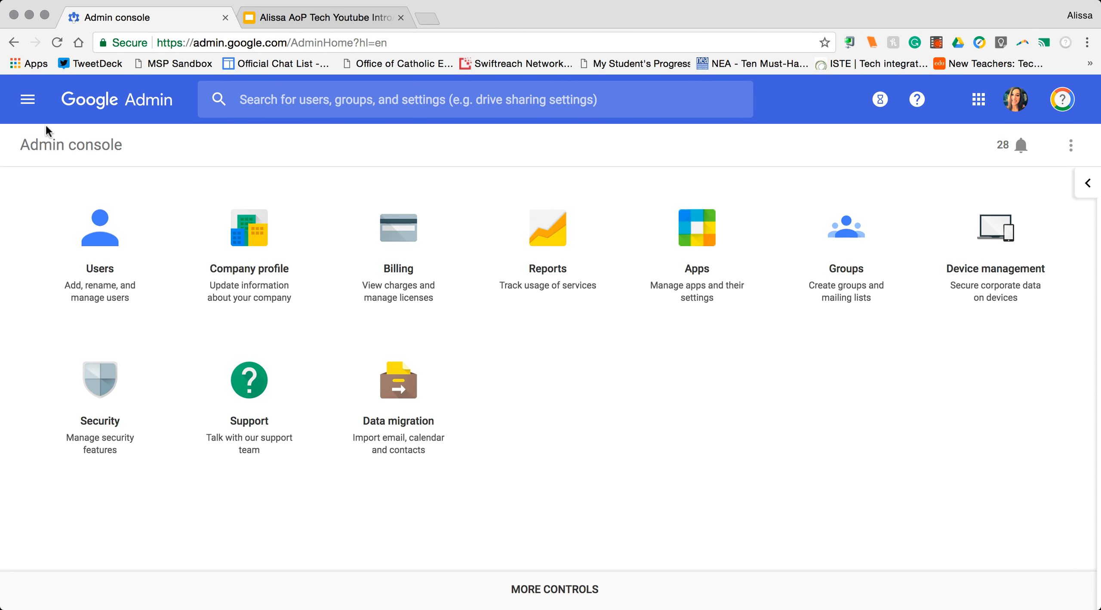
{"action": "mouse_move", "coordinate": [694, 344]}
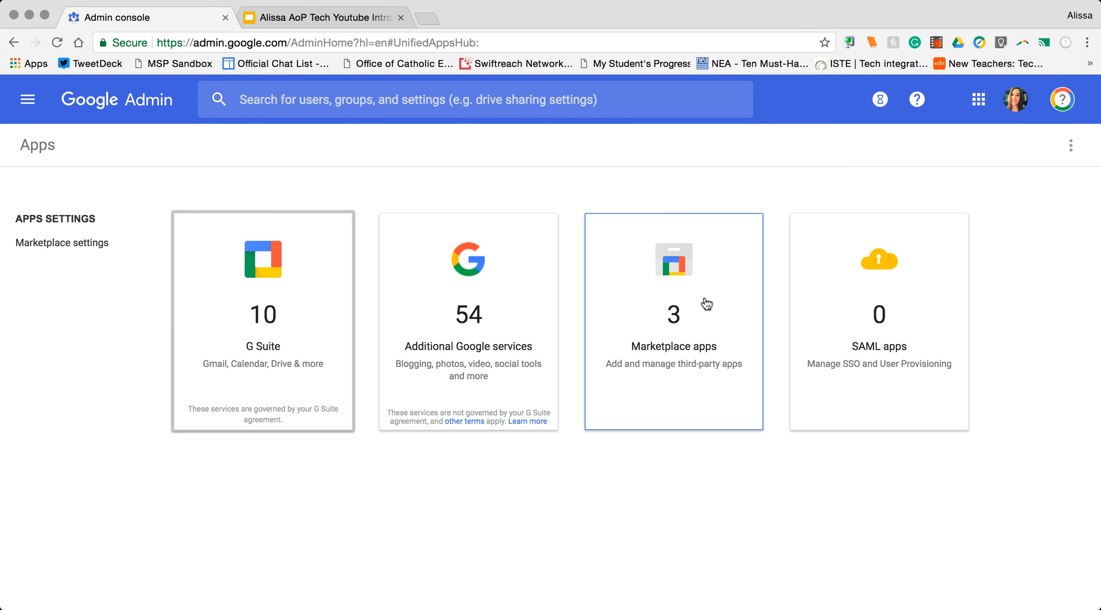
{"action": "mouse_move", "coordinate": [296, 356]}
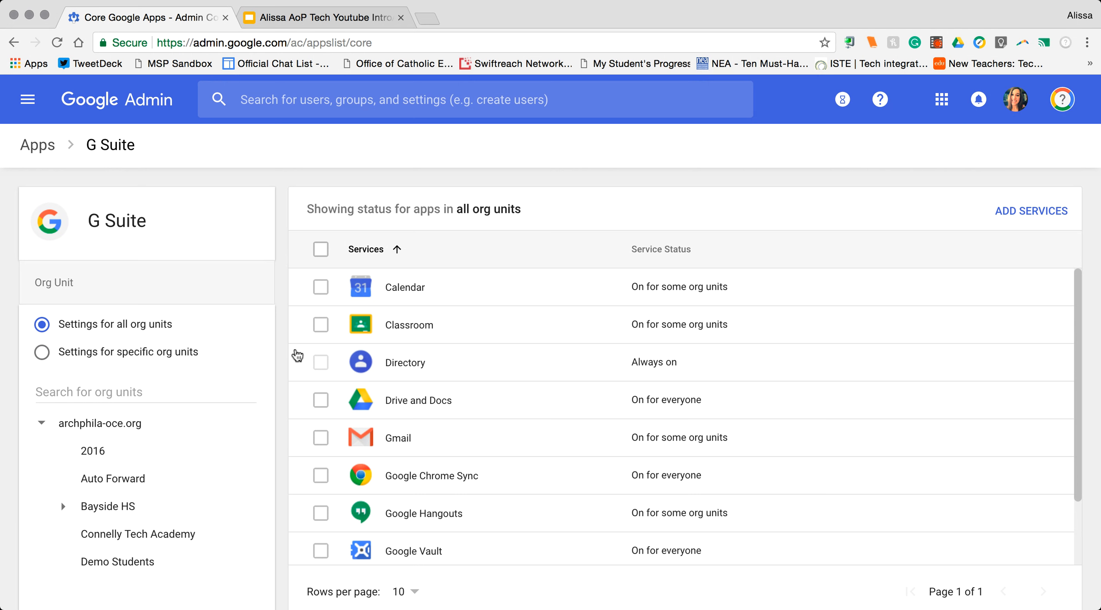
{"action": "mouse_move", "coordinate": [88, 289]}
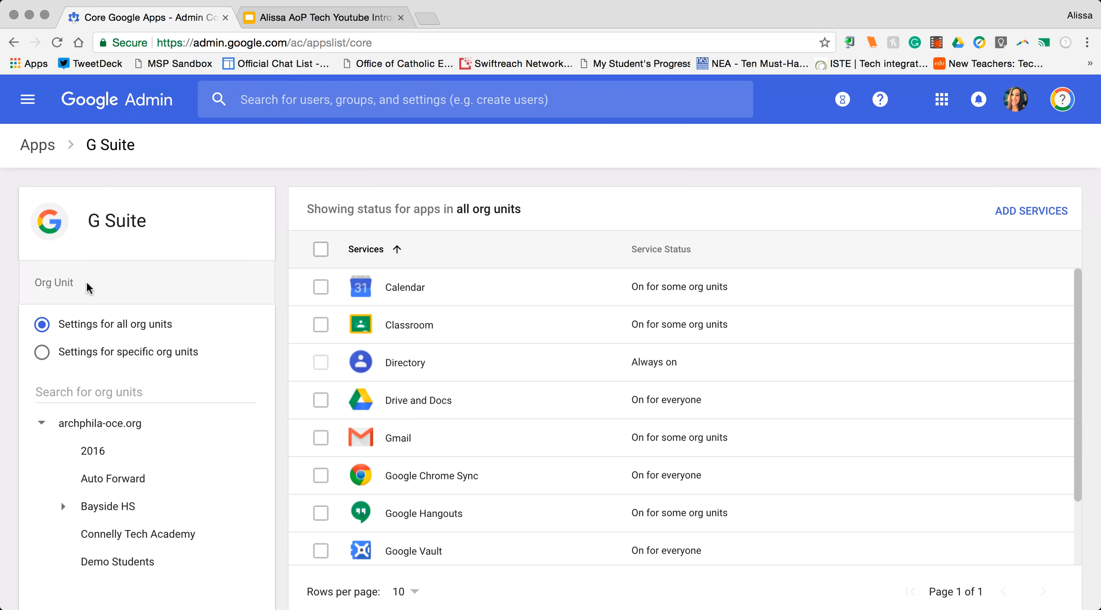
{"action": "mouse_move", "coordinate": [19, 342]}
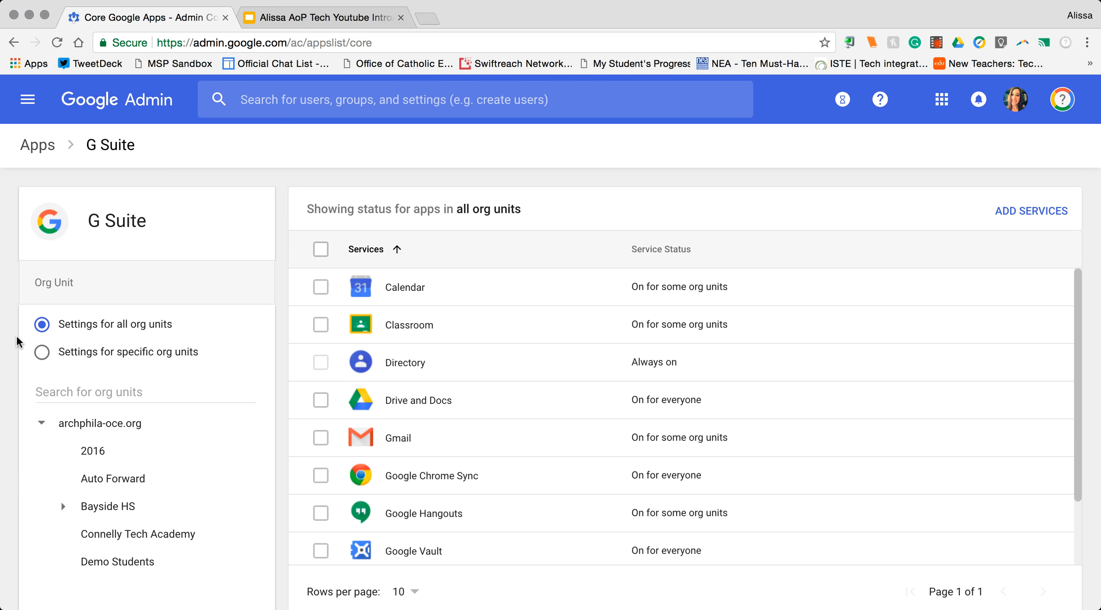
{"action": "mouse_move", "coordinate": [295, 257]}
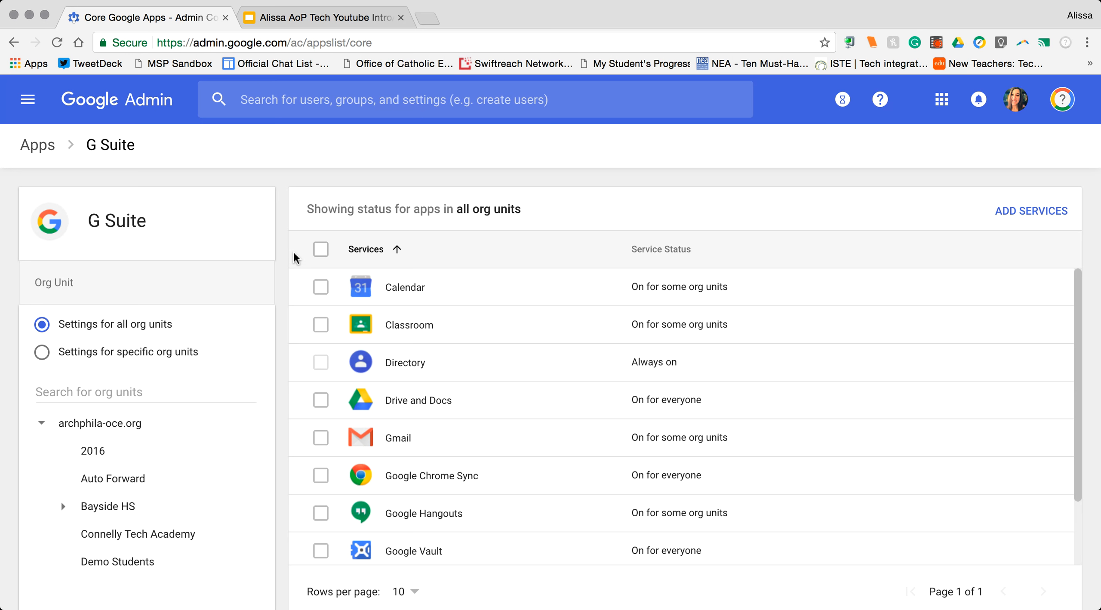
{"action": "mouse_move", "coordinate": [70, 334]}
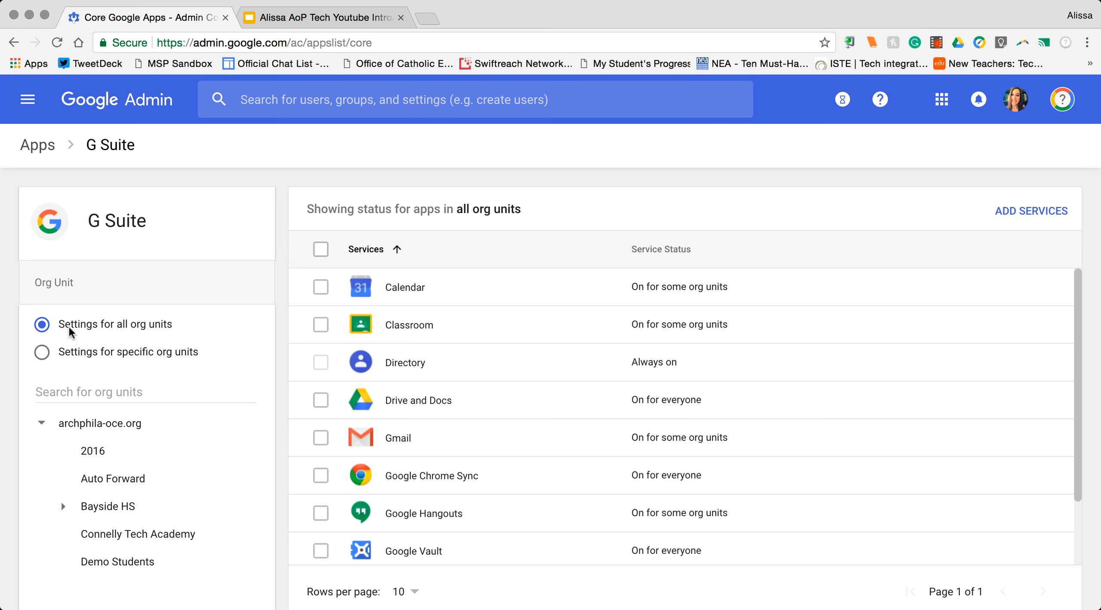
{"action": "mouse_move", "coordinate": [174, 332]}
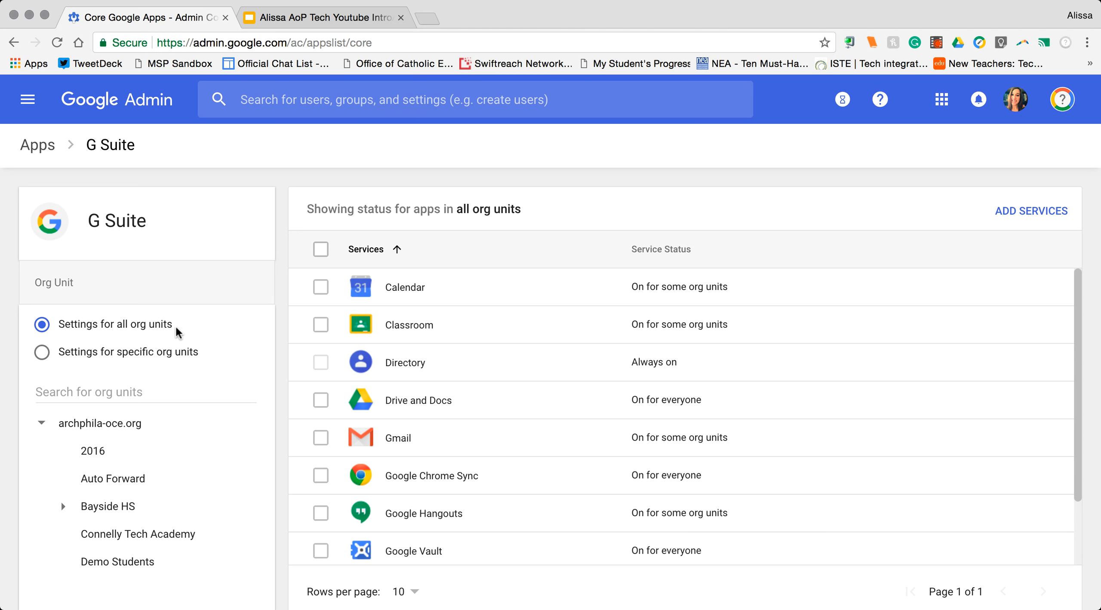
{"action": "mouse_move", "coordinate": [266, 215]}
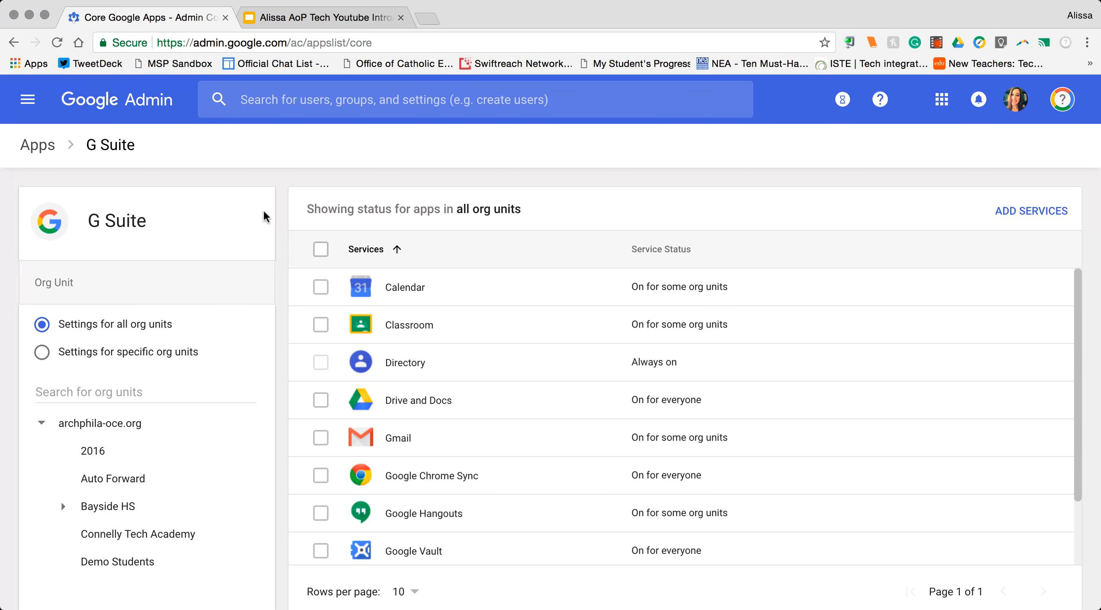
{"action": "mouse_move", "coordinate": [457, 218]}
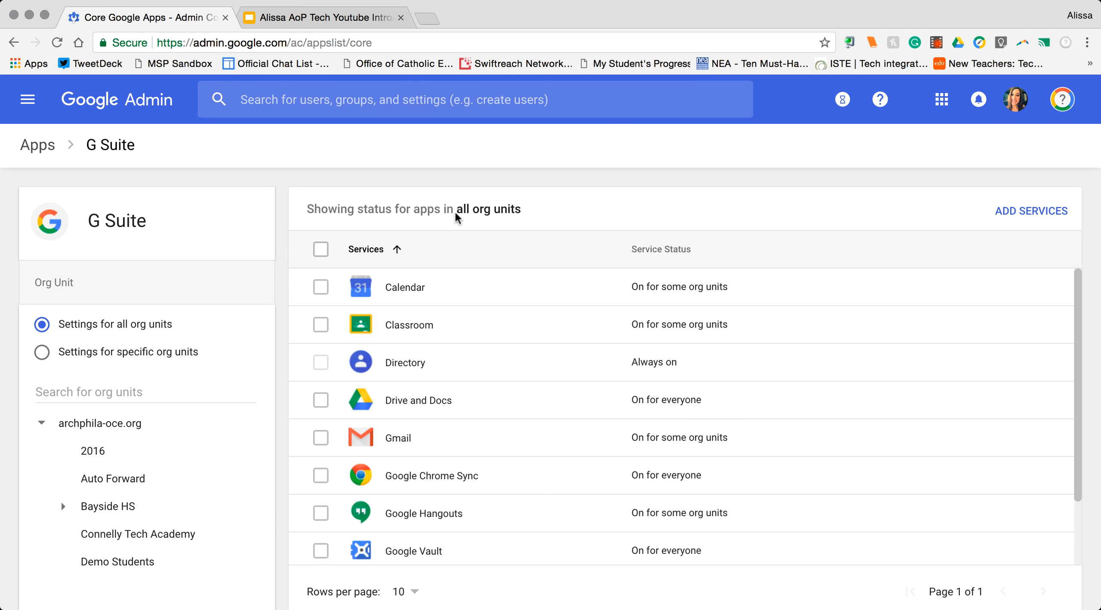
{"action": "mouse_move", "coordinate": [471, 222]}
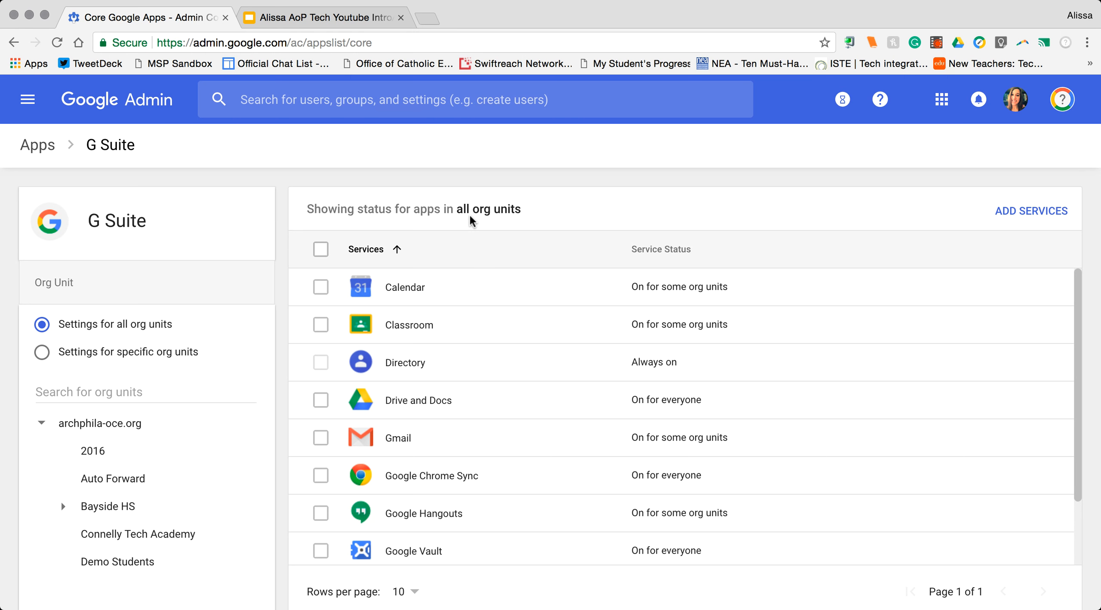
{"action": "mouse_move", "coordinate": [529, 219]}
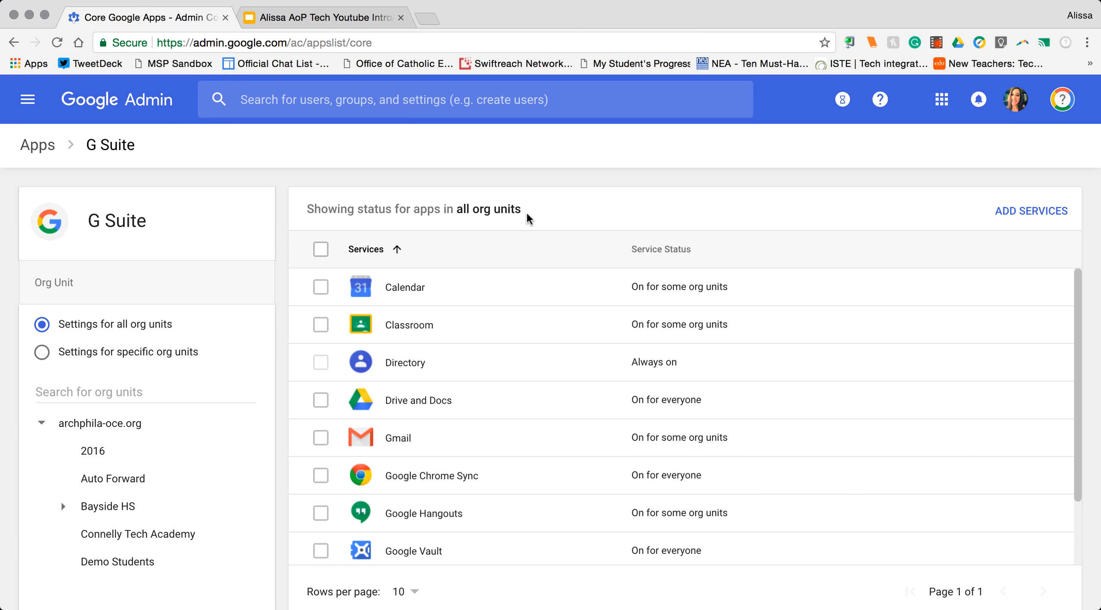
{"action": "mouse_move", "coordinate": [324, 292]}
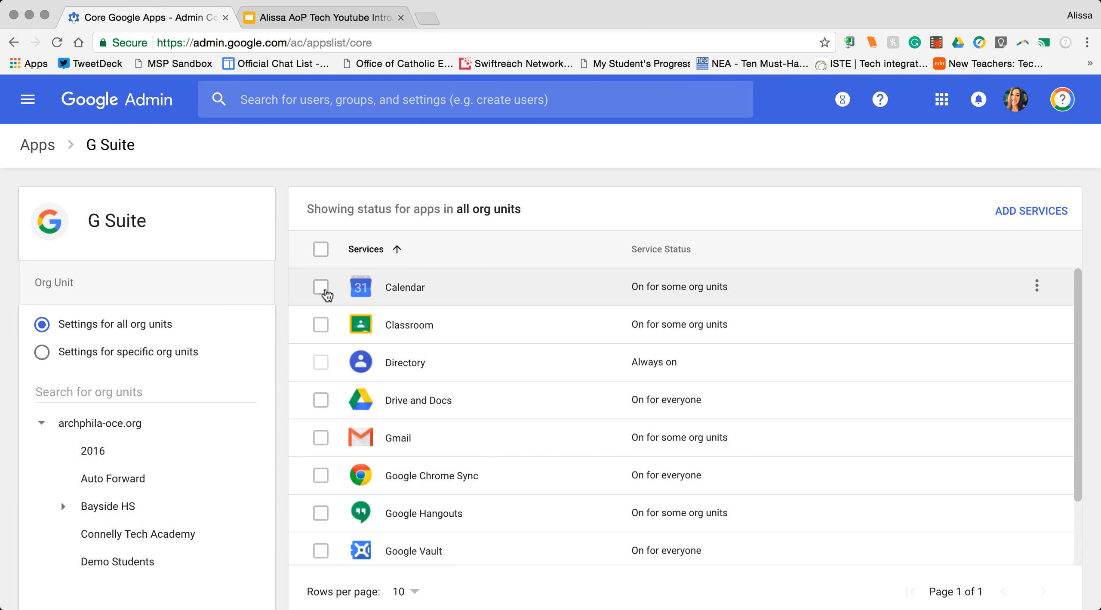
{"action": "left_click", "coordinate": [321, 288]}
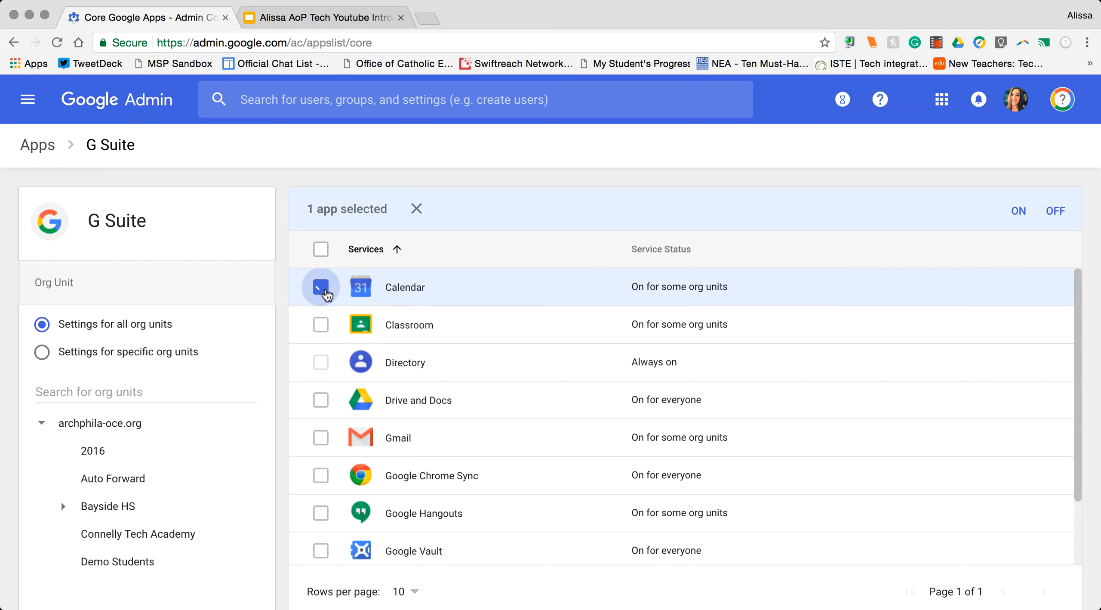
{"action": "left_click", "coordinate": [321, 287]}
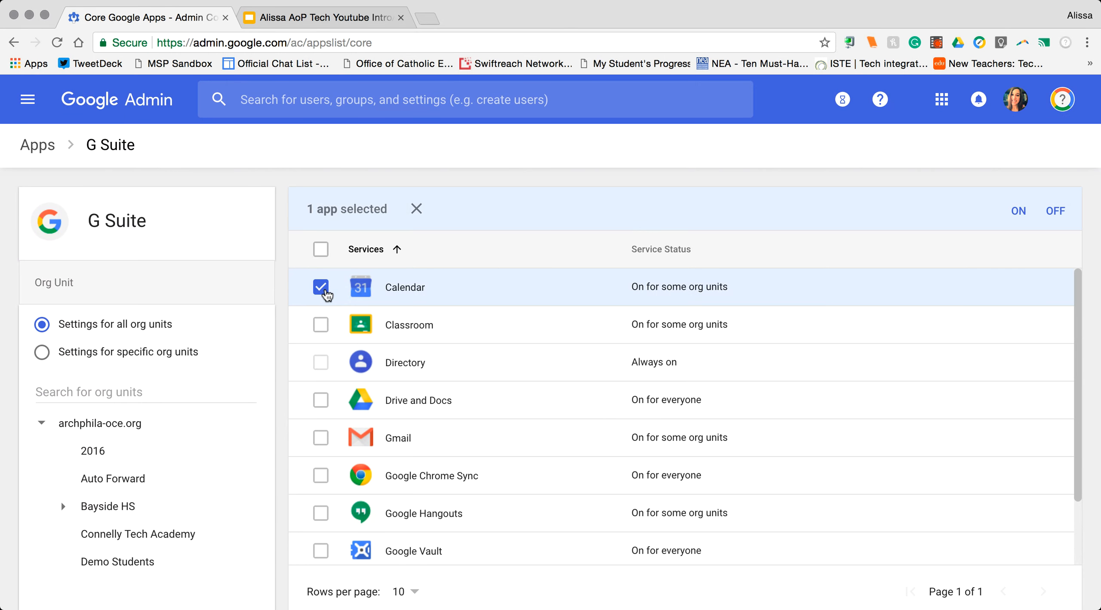
{"action": "mouse_move", "coordinate": [1055, 211]}
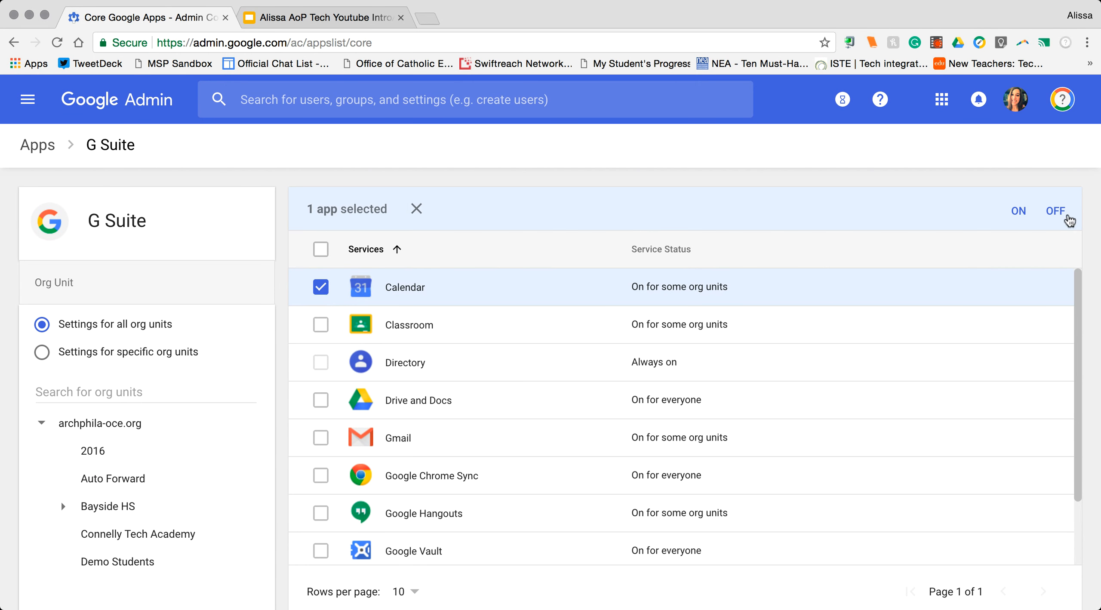
{"action": "mouse_move", "coordinate": [321, 288]}
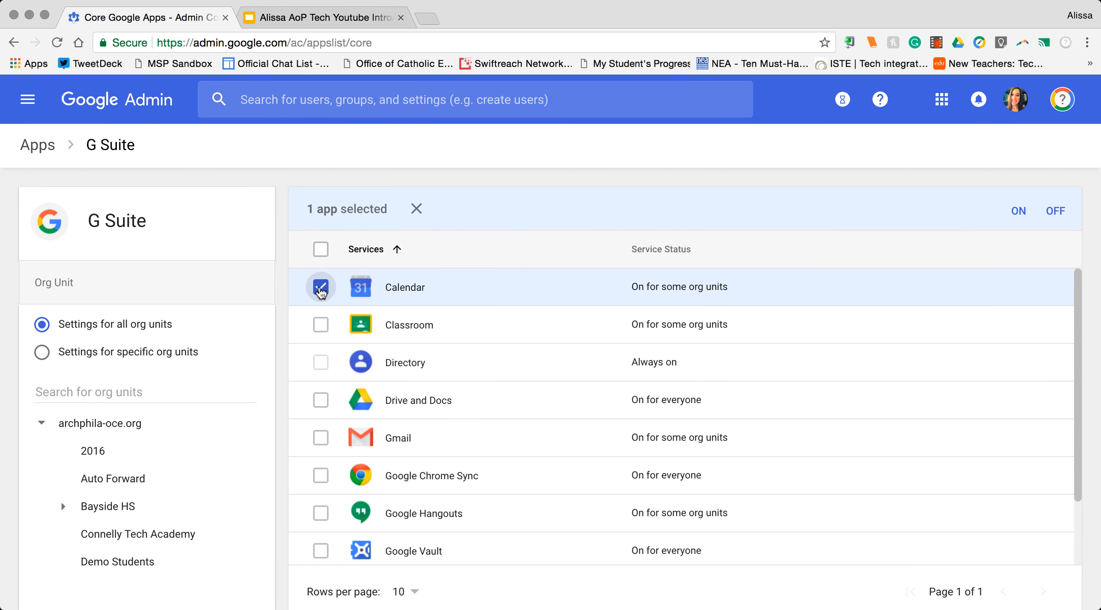
{"action": "left_click", "coordinate": [321, 286]}
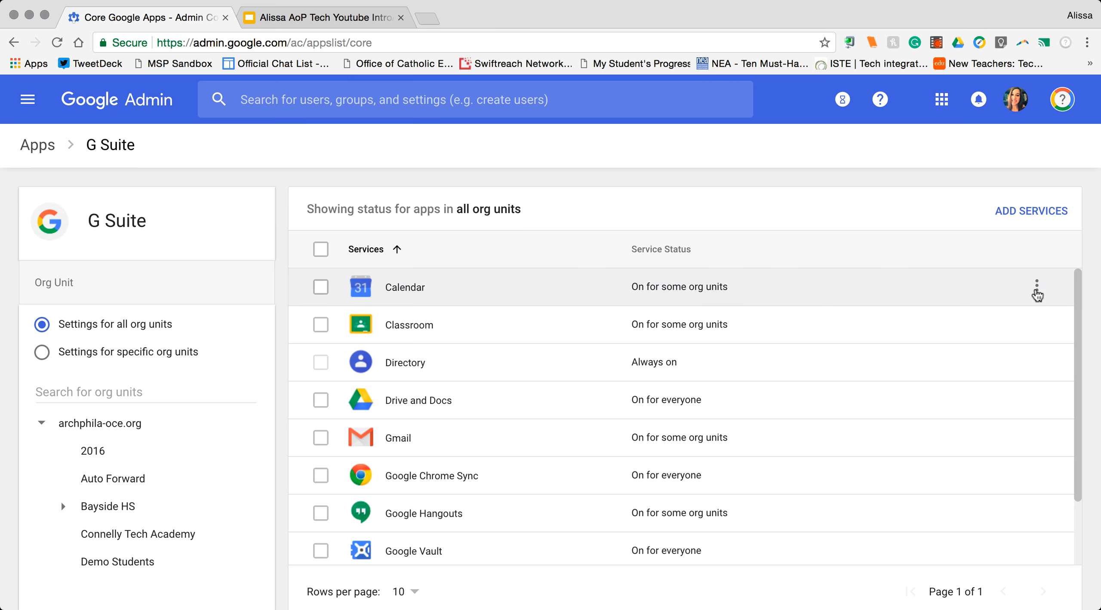
{"action": "left_click", "coordinate": [1037, 286]}
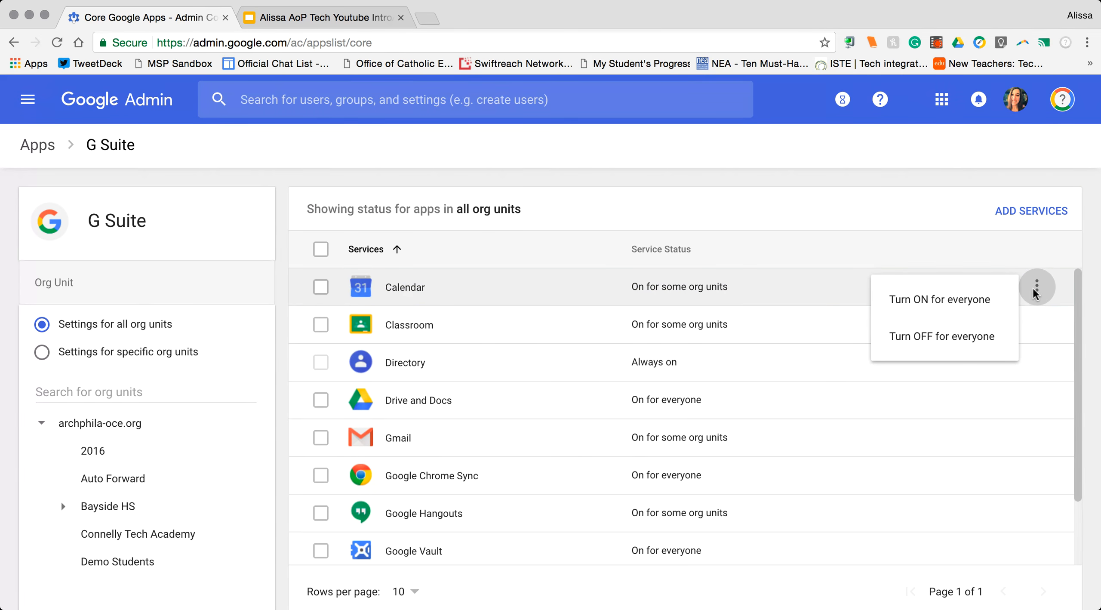
{"action": "mouse_move", "coordinate": [640, 230]}
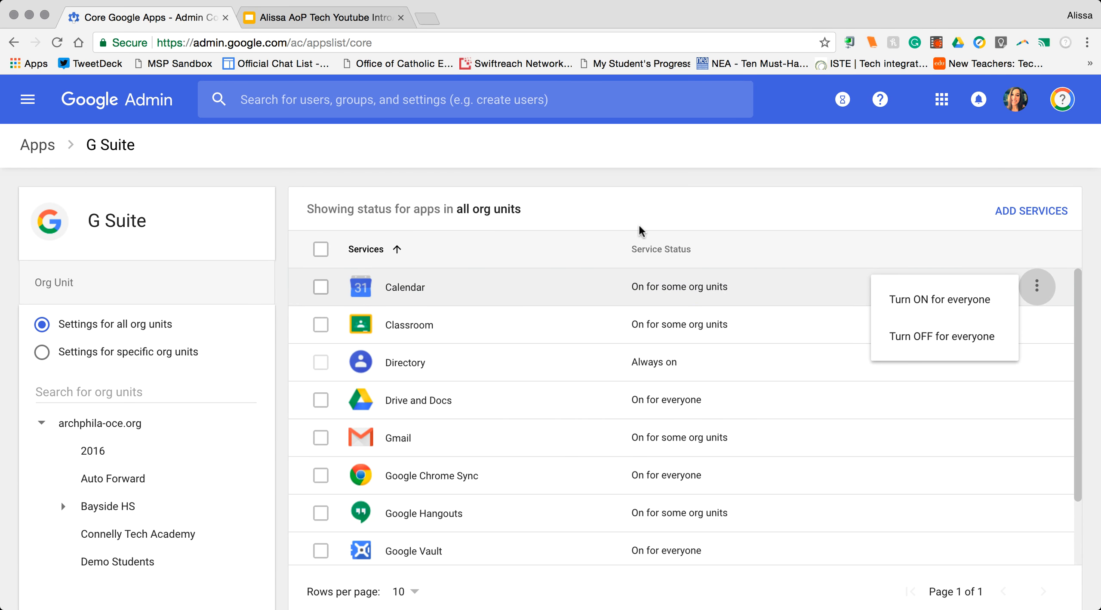
{"action": "mouse_move", "coordinate": [155, 332]}
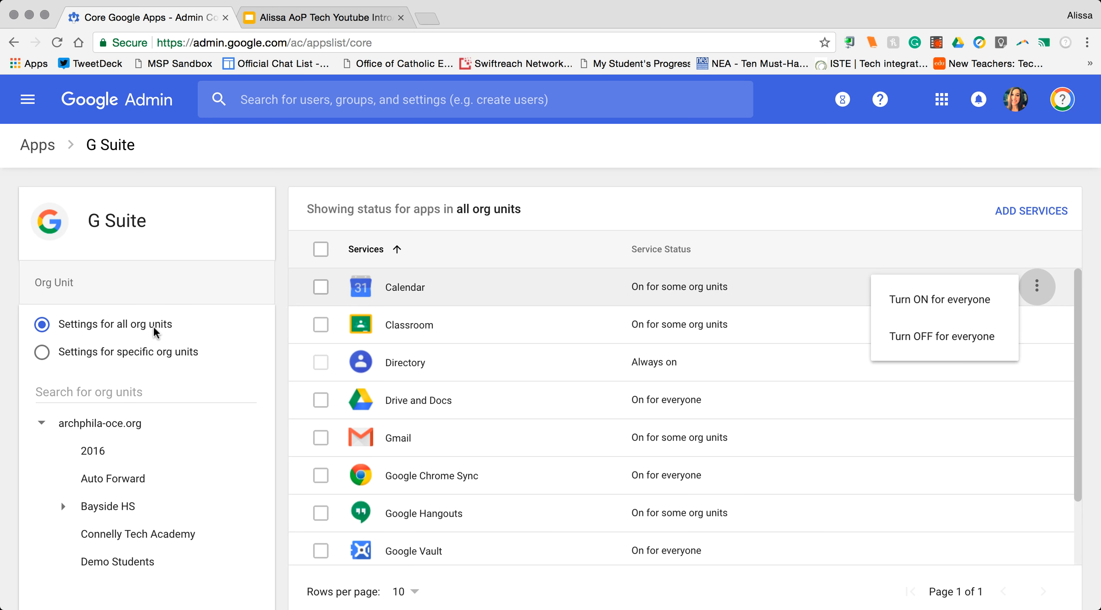
{"action": "mouse_move", "coordinate": [484, 352]}
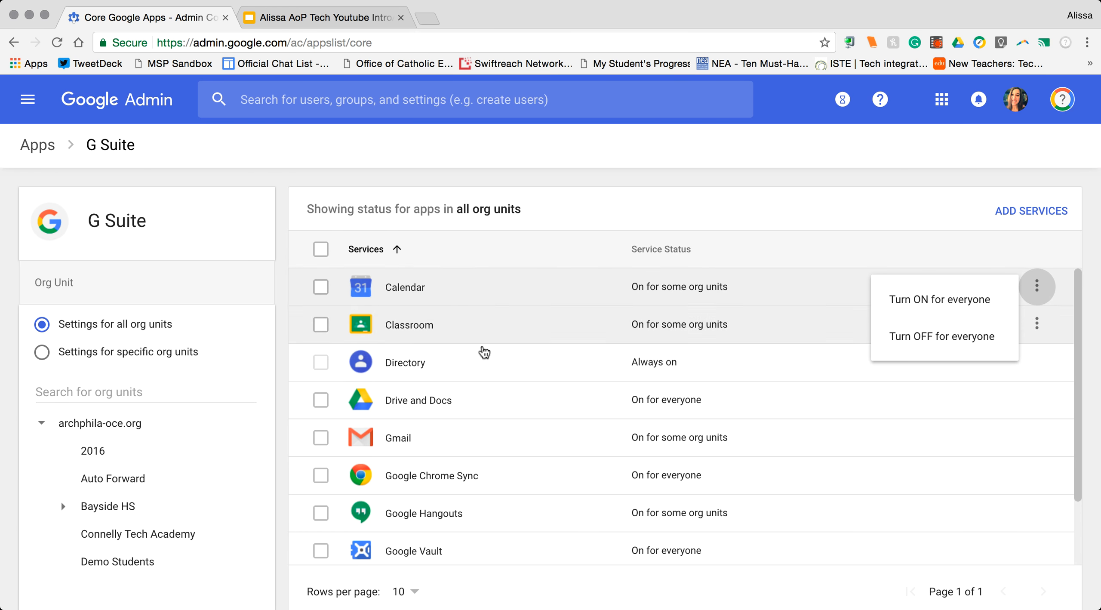
{"action": "mouse_move", "coordinate": [512, 284]}
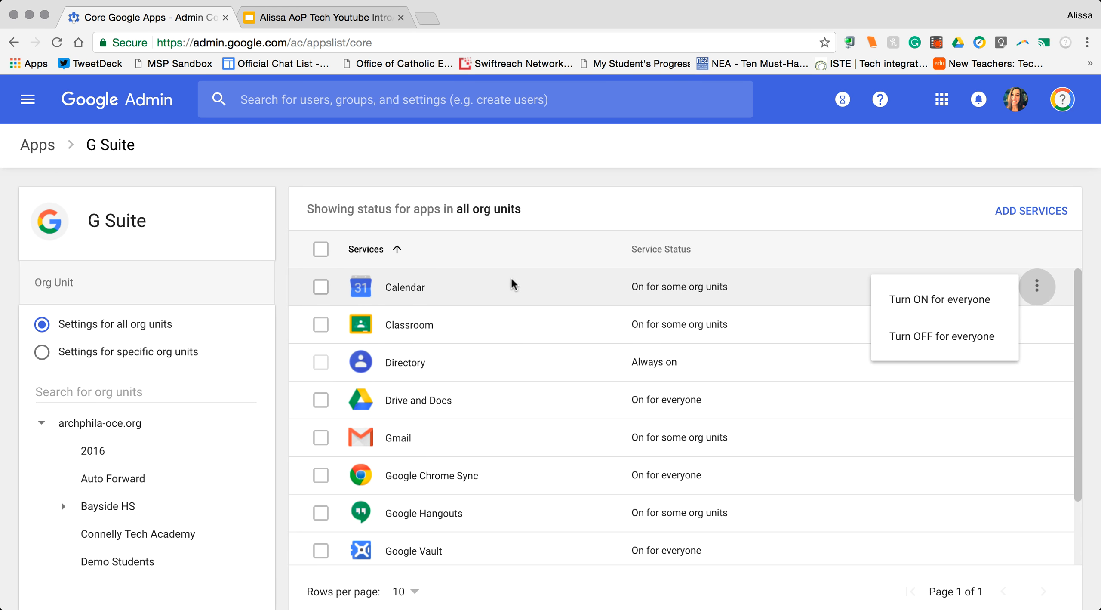
{"action": "mouse_move", "coordinate": [92, 452]}
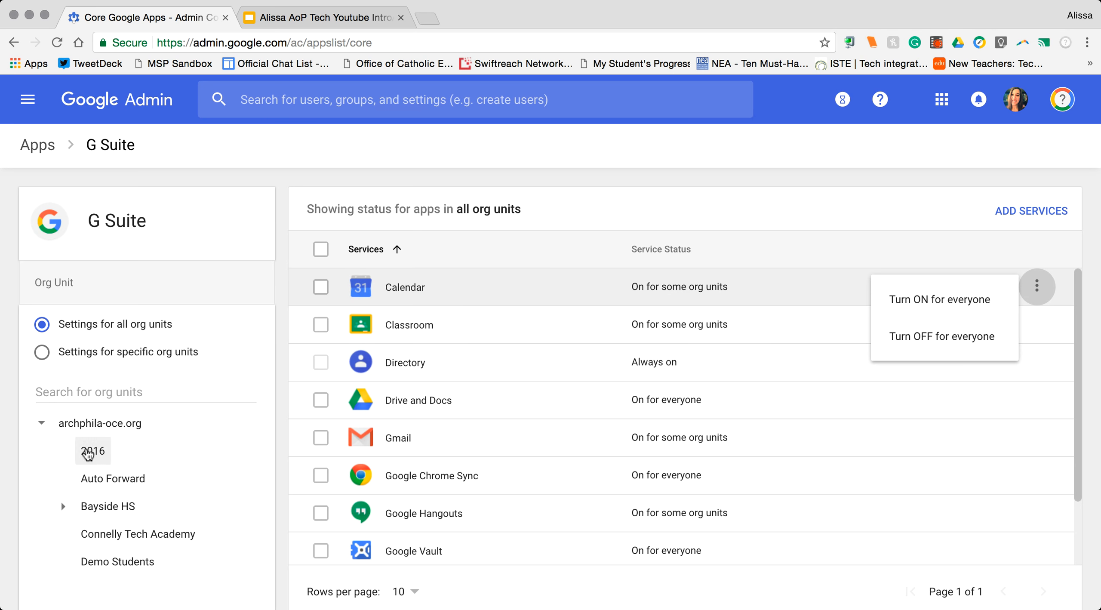
{"action": "mouse_move", "coordinate": [117, 562]}
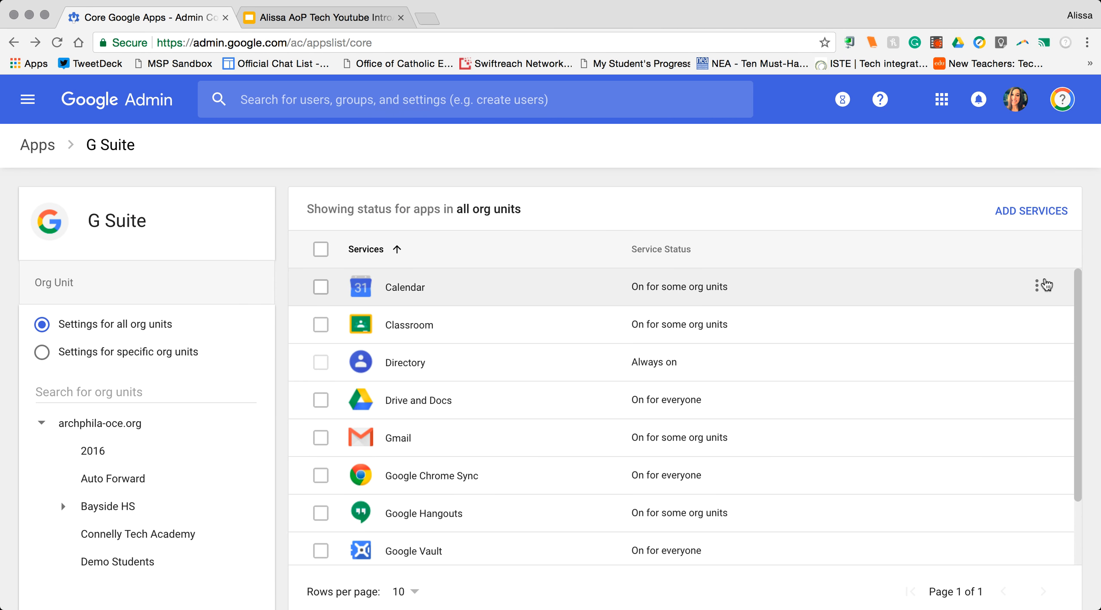
{"action": "mouse_move", "coordinate": [849, 533]}
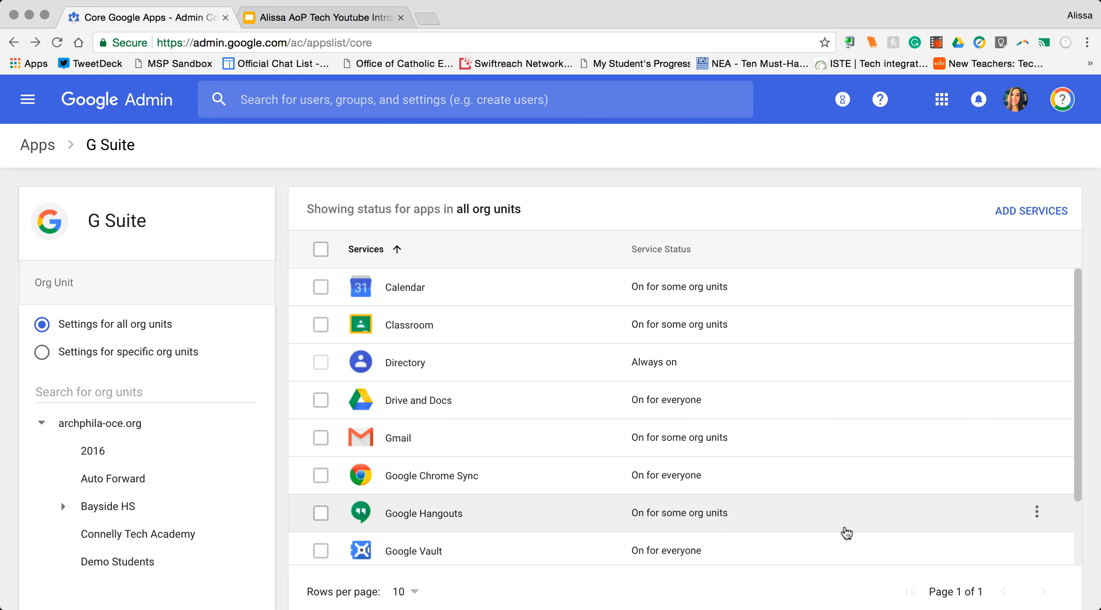
{"action": "mouse_move", "coordinate": [571, 359]}
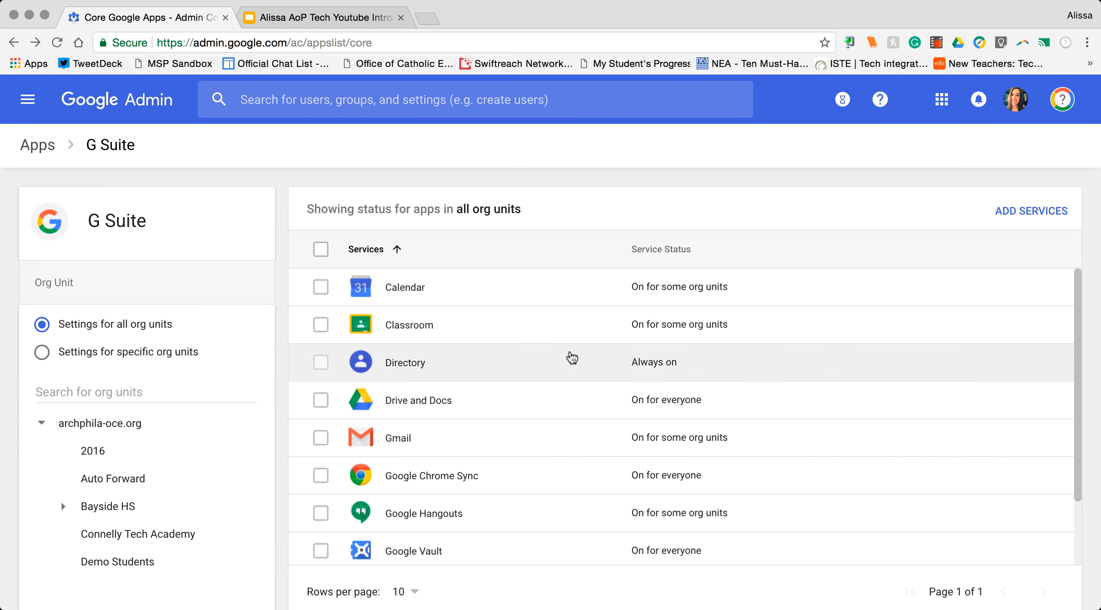
{"action": "mouse_move", "coordinate": [339, 135]}
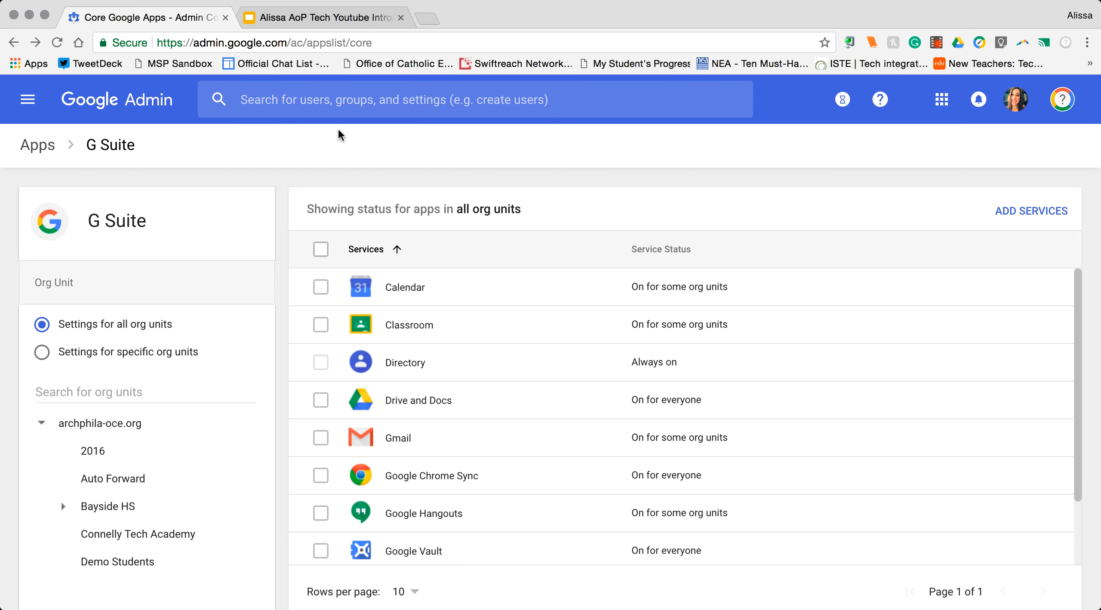
{"action": "mouse_move", "coordinate": [713, 286]}
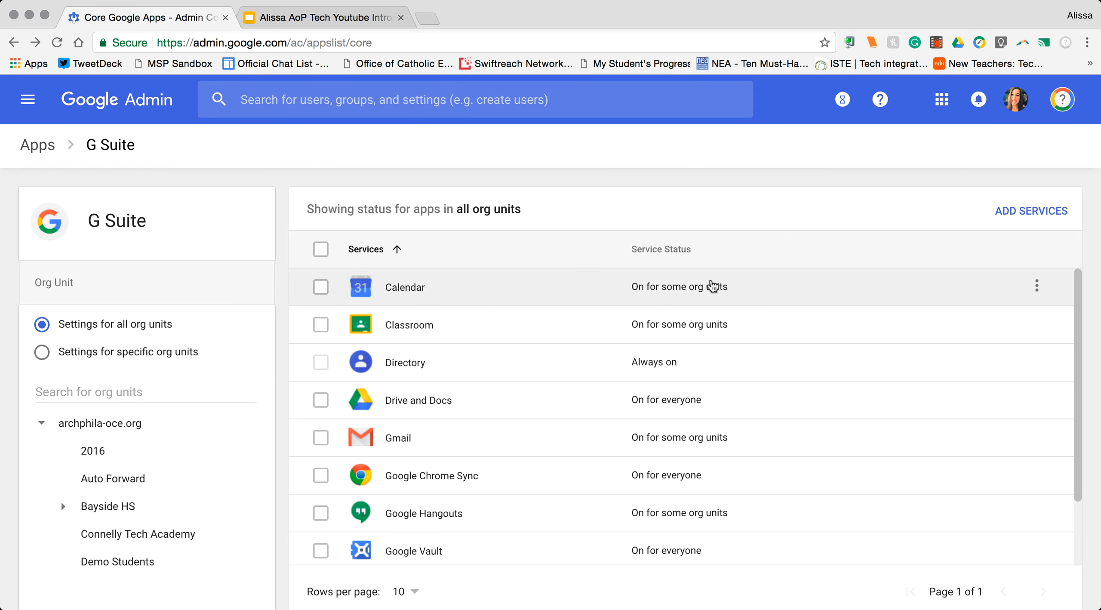
{"action": "mouse_move", "coordinate": [711, 324]}
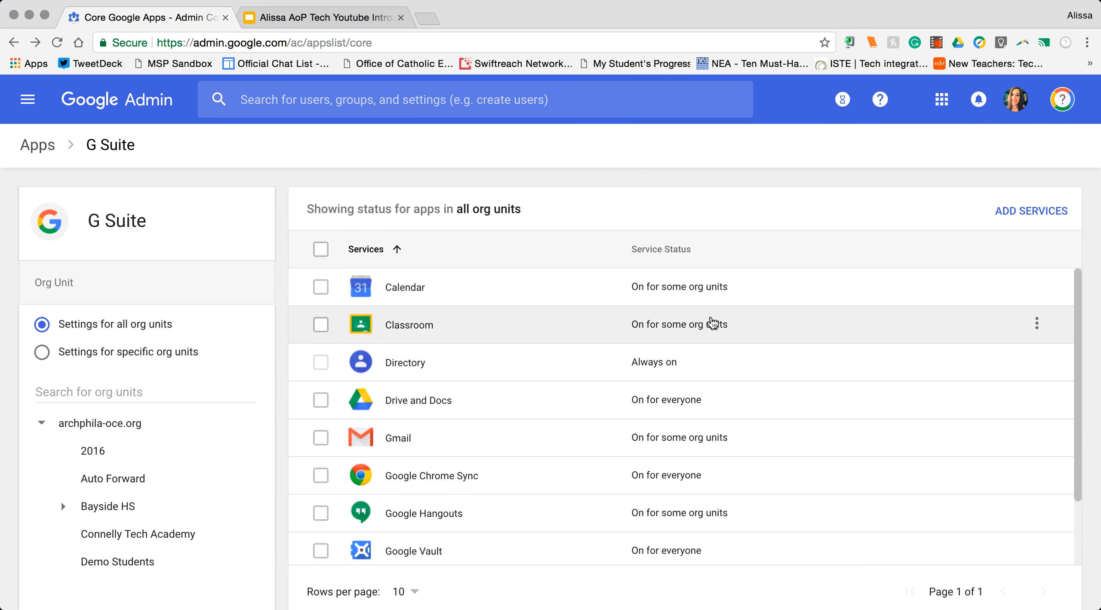
{"action": "mouse_move", "coordinate": [721, 343]}
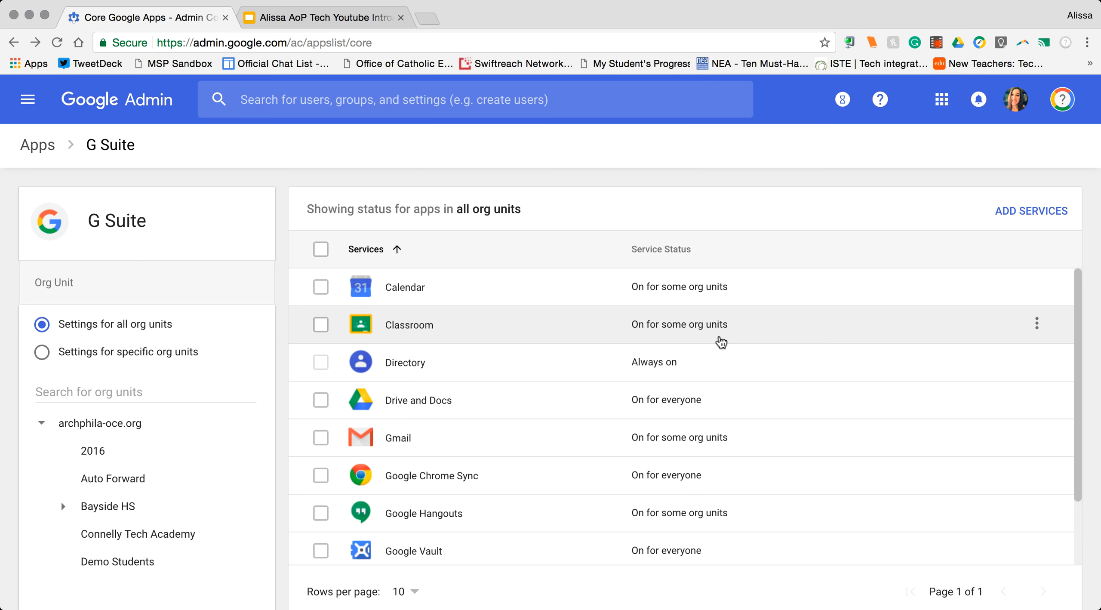
{"action": "mouse_move", "coordinate": [682, 411]}
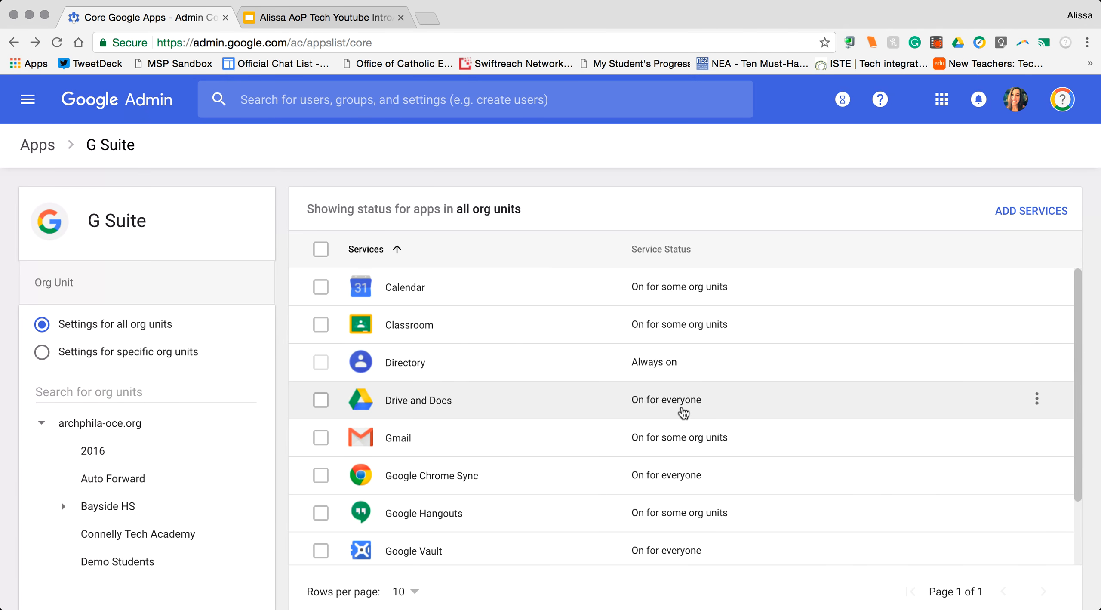
{"action": "mouse_move", "coordinate": [529, 577]}
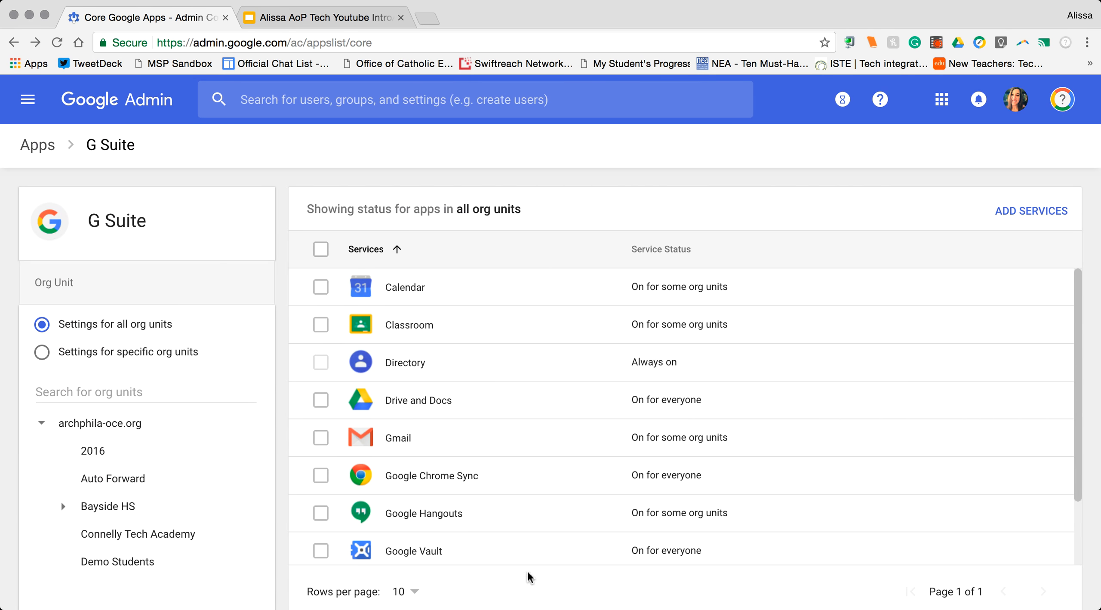
{"action": "mouse_move", "coordinate": [450, 240]}
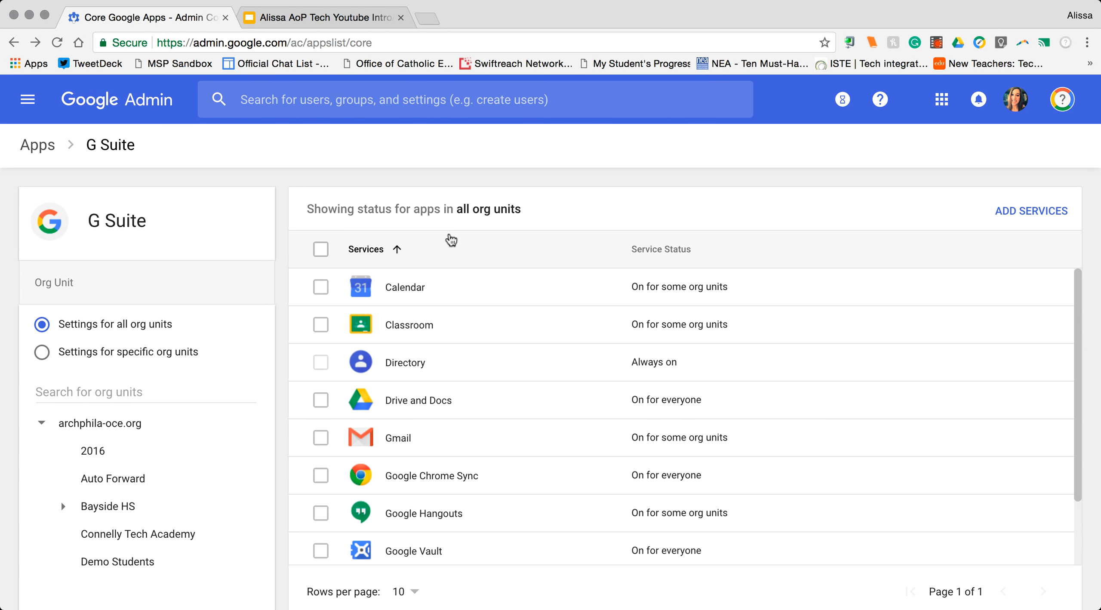
Scope the G Suite services list to the top-level archphila-oce.org org unit.
{"action": "left_click", "coordinate": [41, 352]}
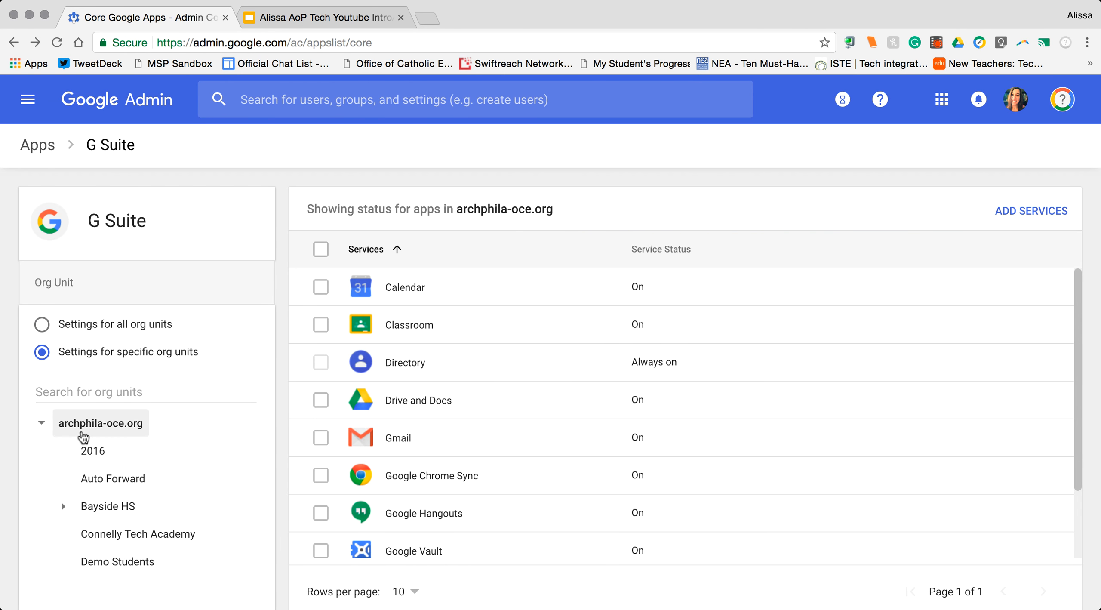
{"action": "mouse_move", "coordinate": [117, 436]}
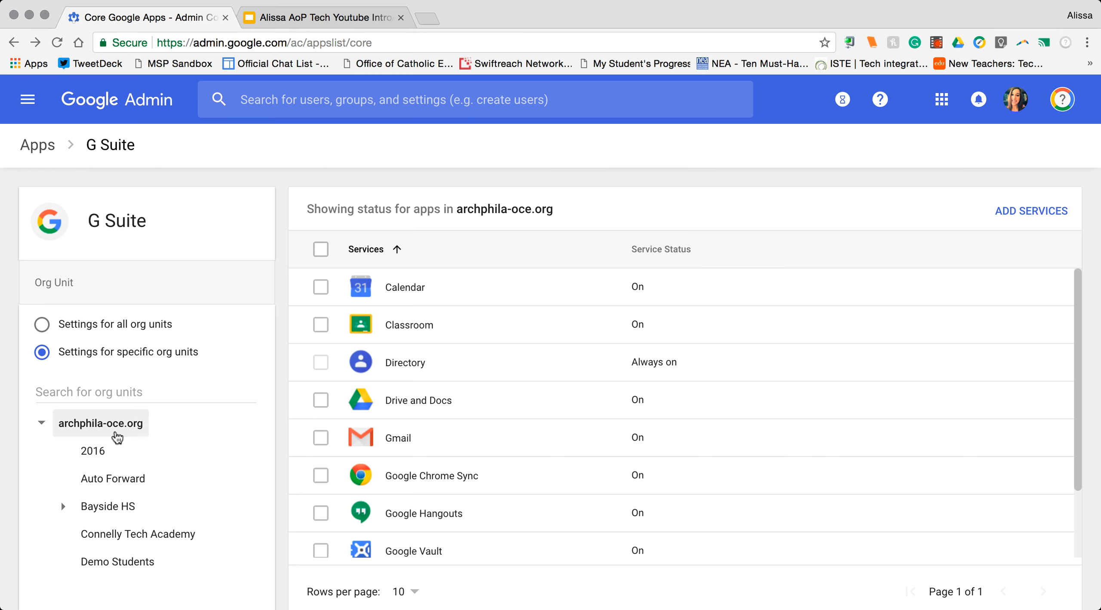
{"action": "mouse_move", "coordinate": [86, 437]}
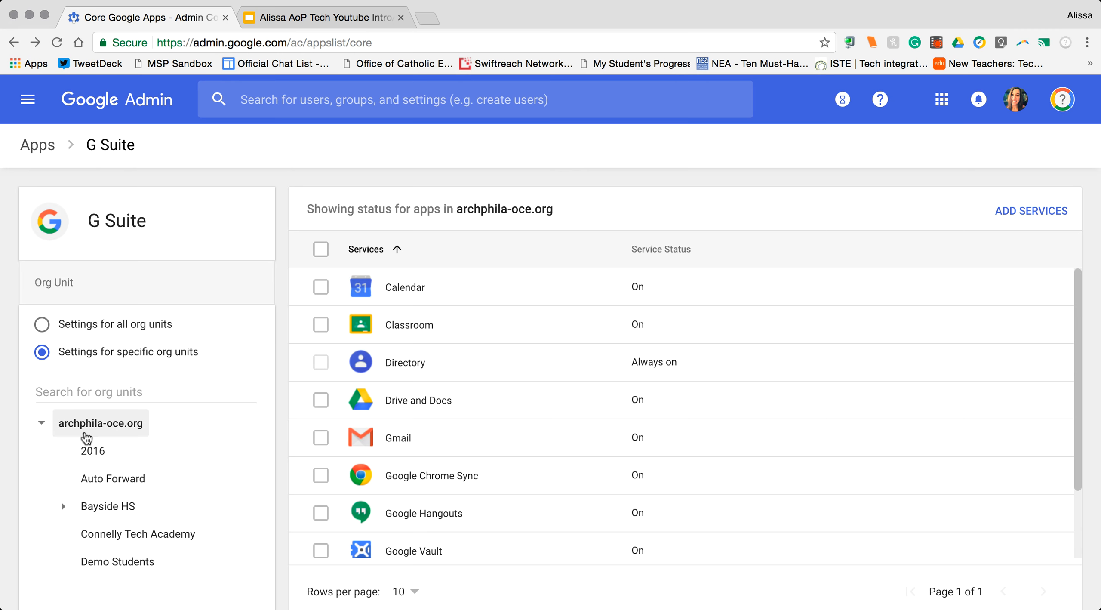
{"action": "mouse_move", "coordinate": [511, 222]}
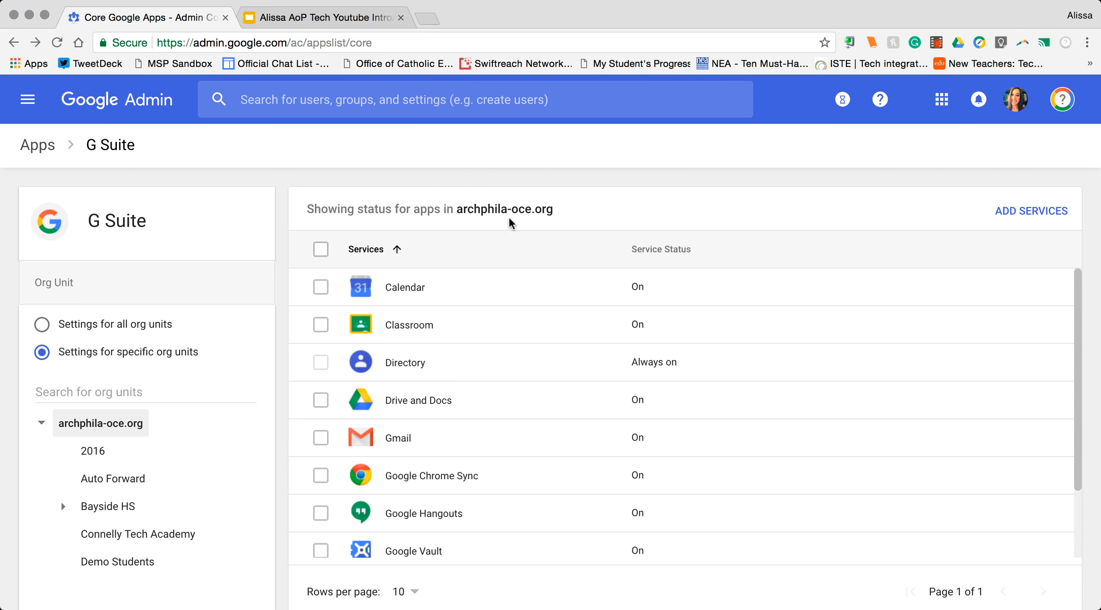
{"action": "mouse_move", "coordinate": [445, 230]}
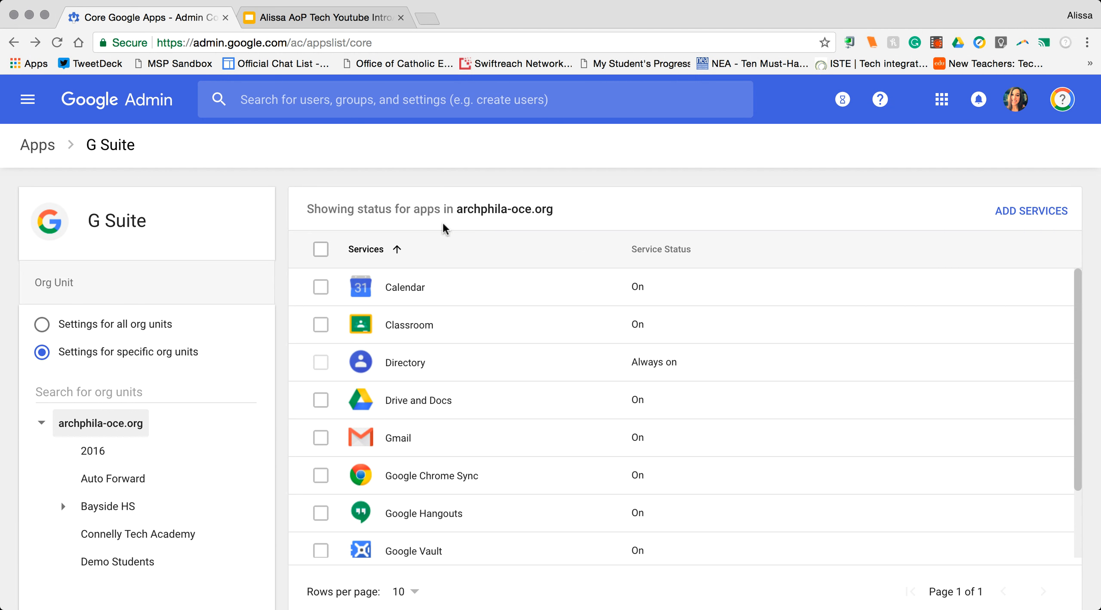
{"action": "mouse_move", "coordinate": [539, 204]}
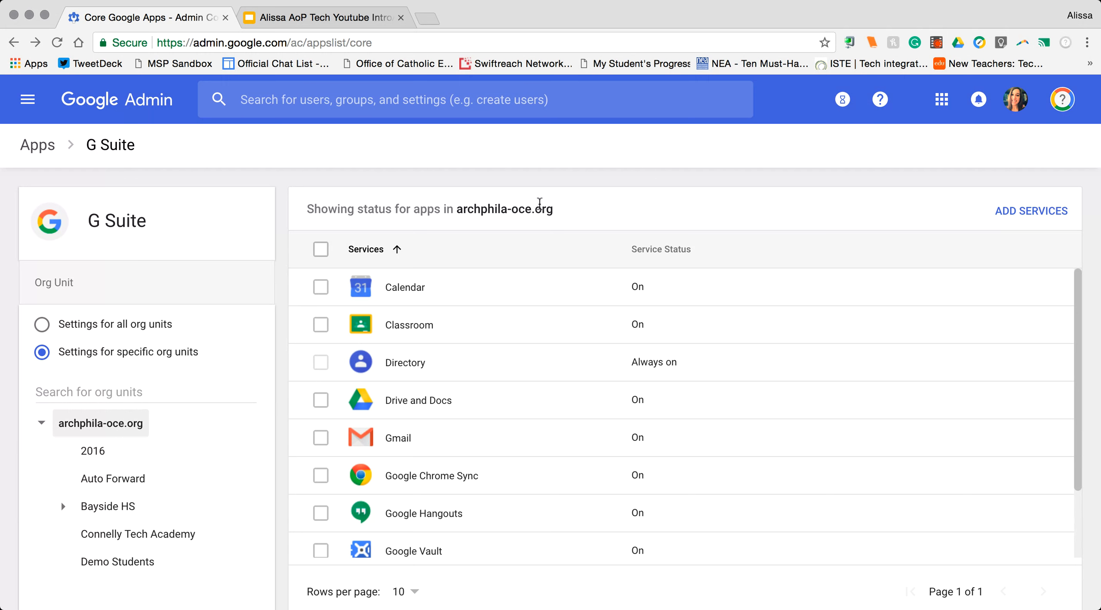
{"action": "mouse_move", "coordinate": [567, 211]}
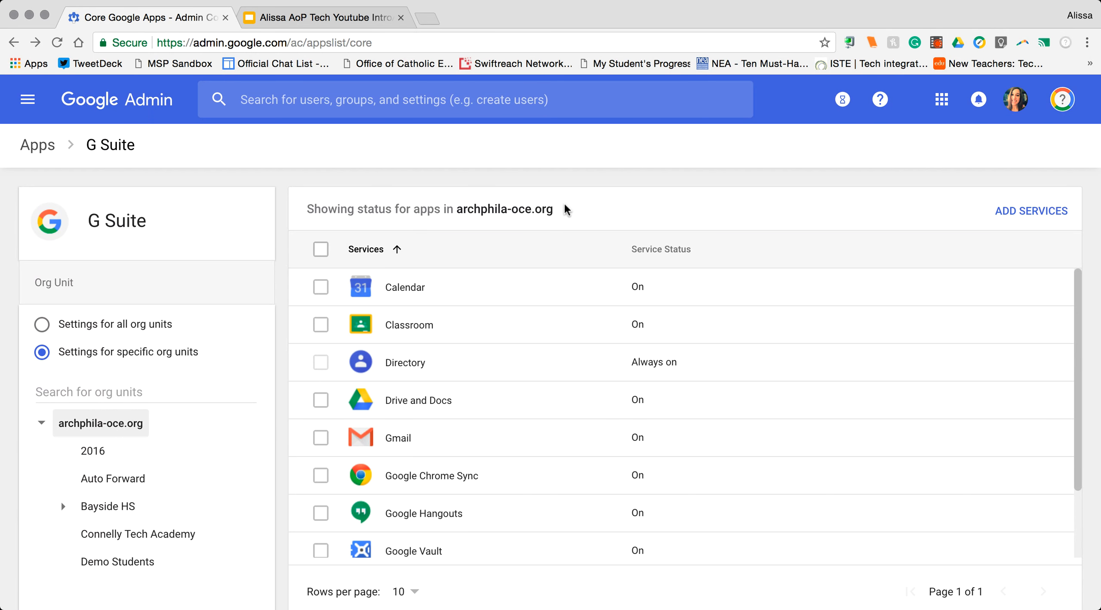
{"action": "mouse_move", "coordinate": [672, 332]}
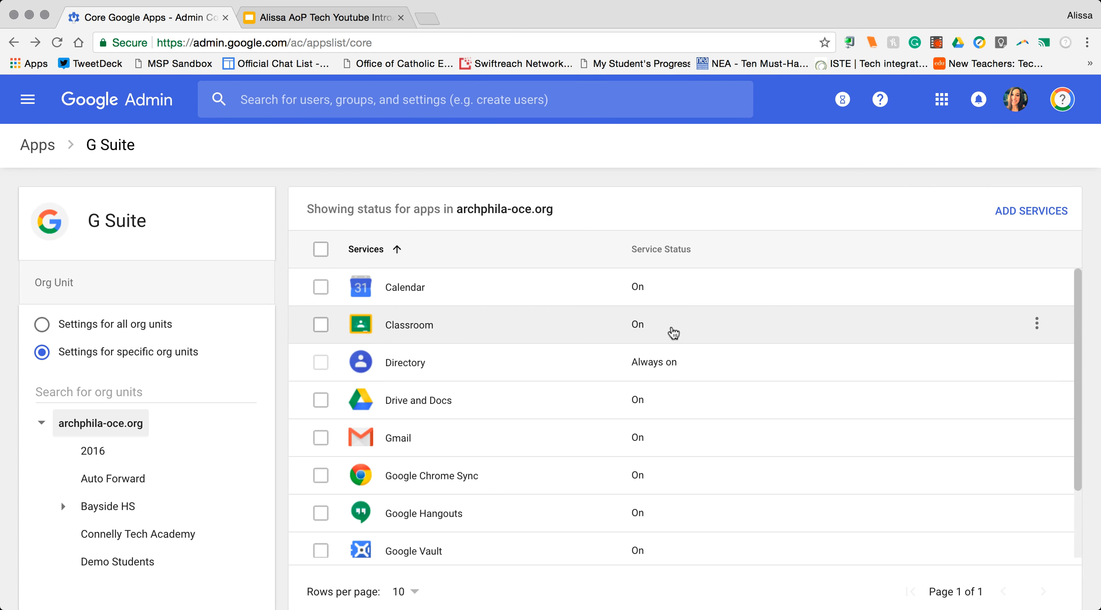
{"action": "mouse_move", "coordinate": [638, 322]}
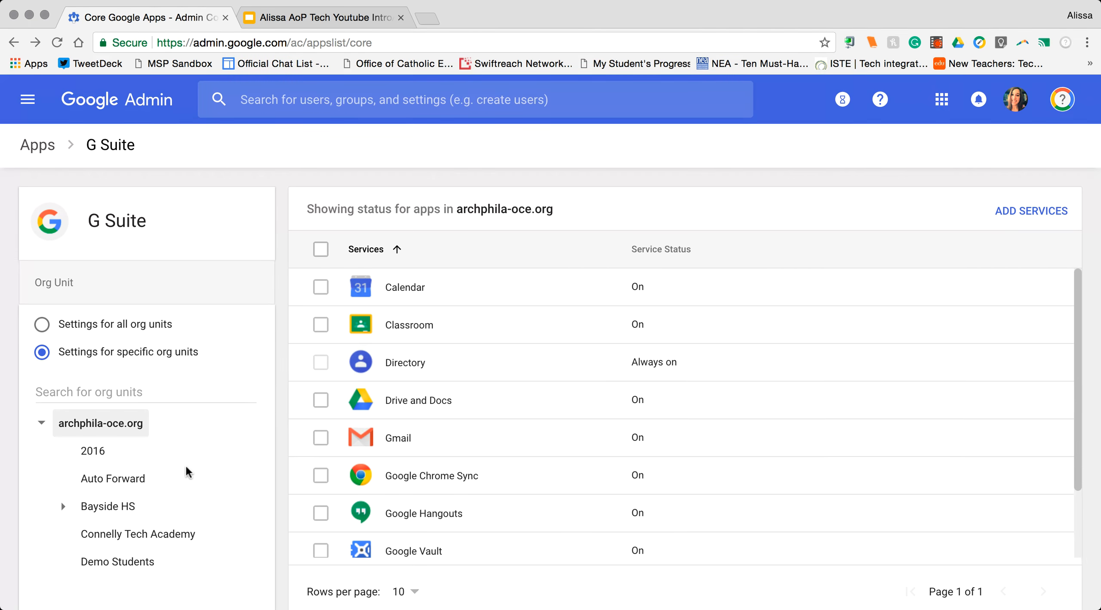
{"action": "mouse_move", "coordinate": [108, 506]}
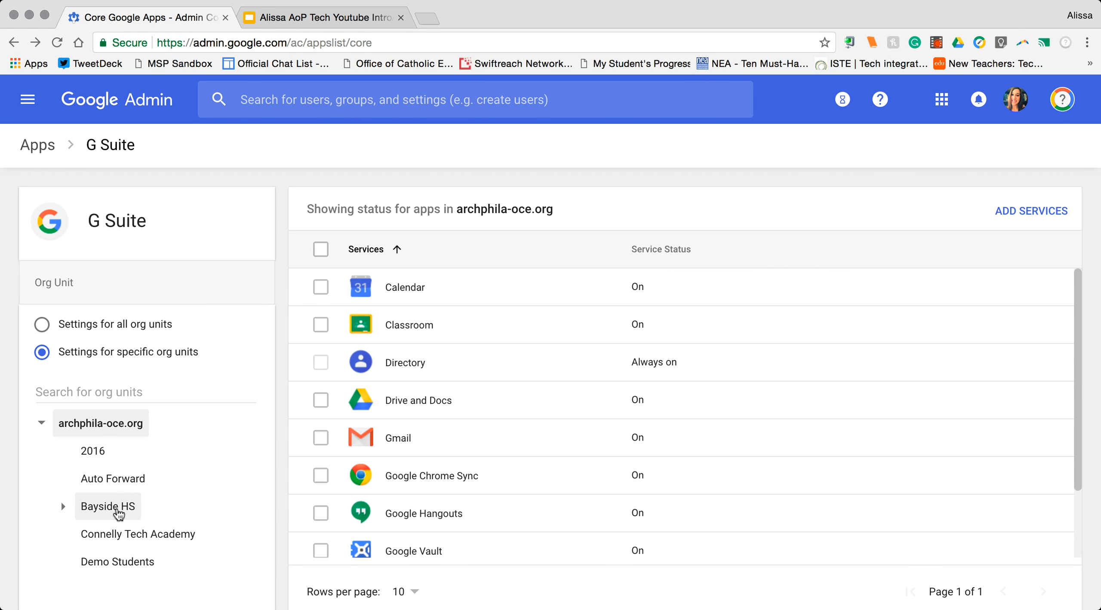
{"action": "left_click", "coordinate": [108, 506]}
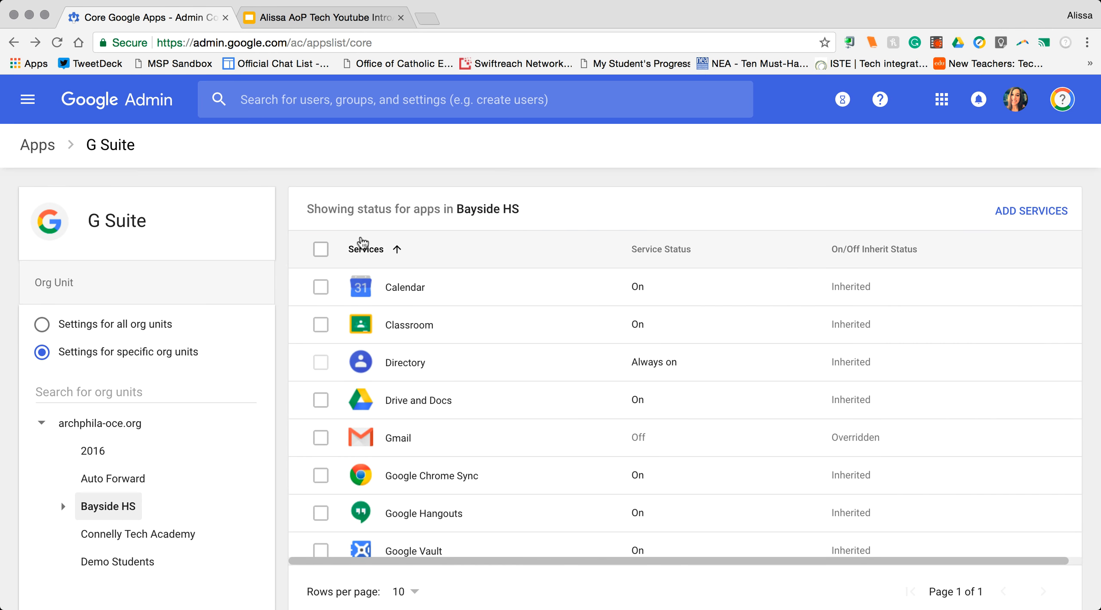
{"action": "mouse_move", "coordinate": [487, 209]}
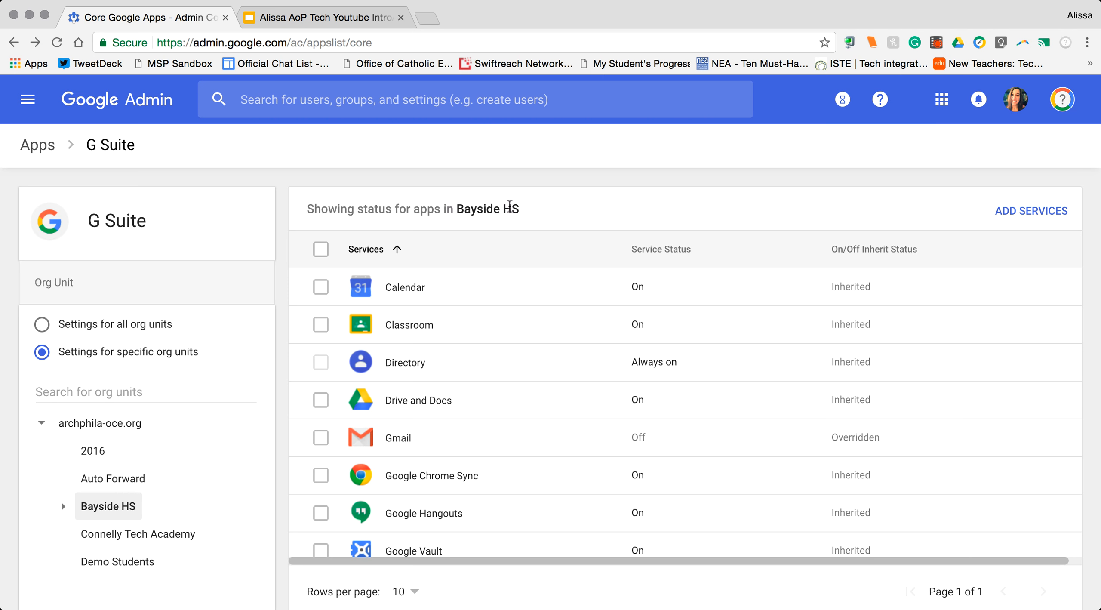
{"action": "mouse_move", "coordinate": [554, 201]}
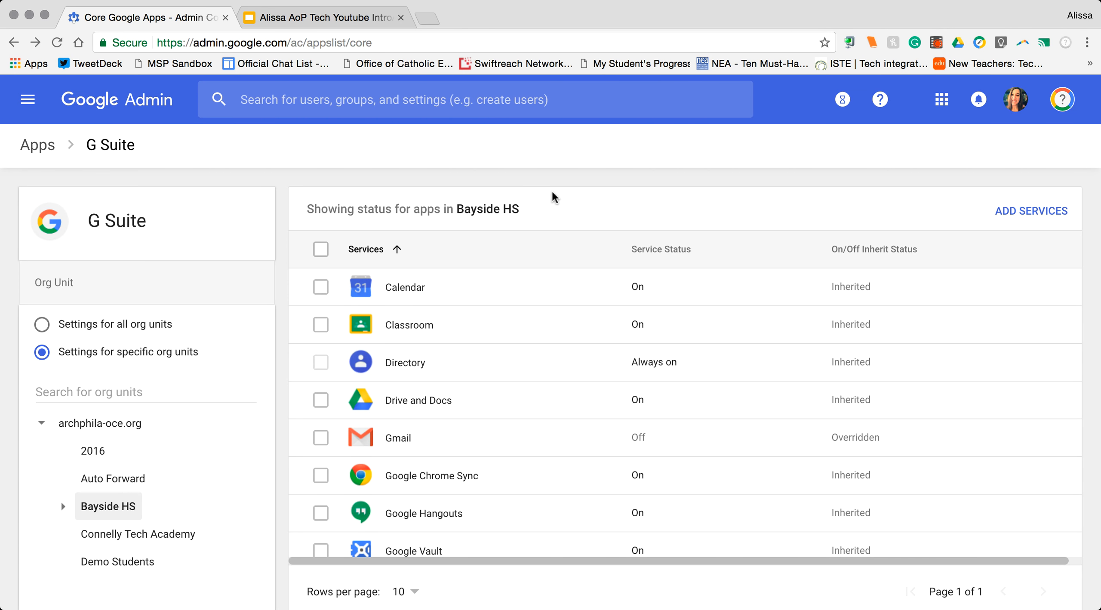
{"action": "mouse_move", "coordinate": [415, 290]}
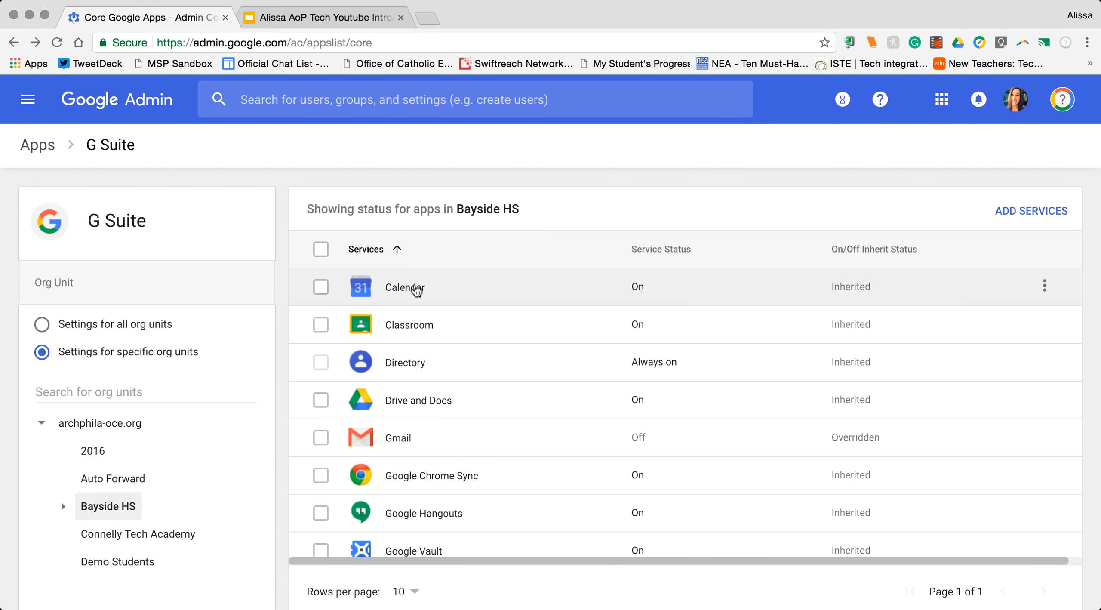
{"action": "mouse_move", "coordinate": [408, 325]}
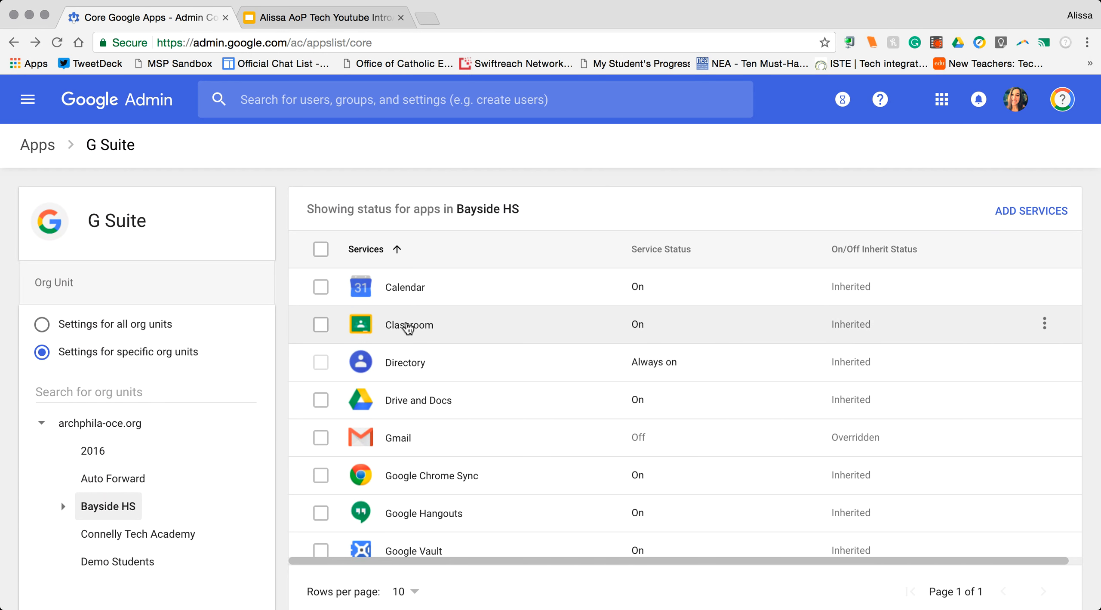
{"action": "mouse_move", "coordinate": [633, 456]}
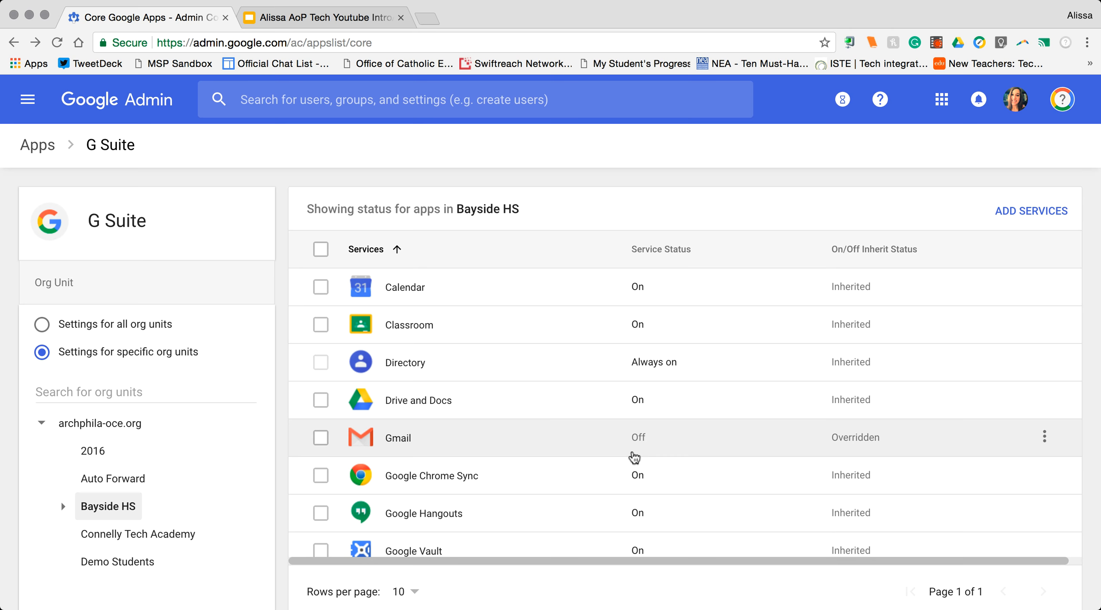
{"action": "mouse_move", "coordinate": [430, 529]}
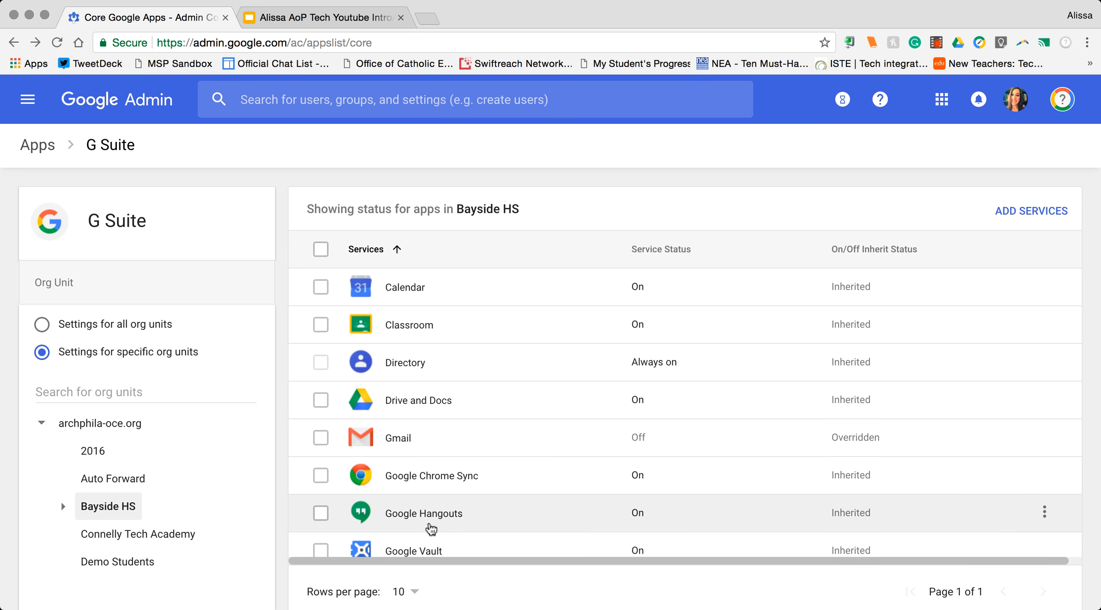
{"action": "scroll", "scroll_direction": "down", "scroll_amount": 3}
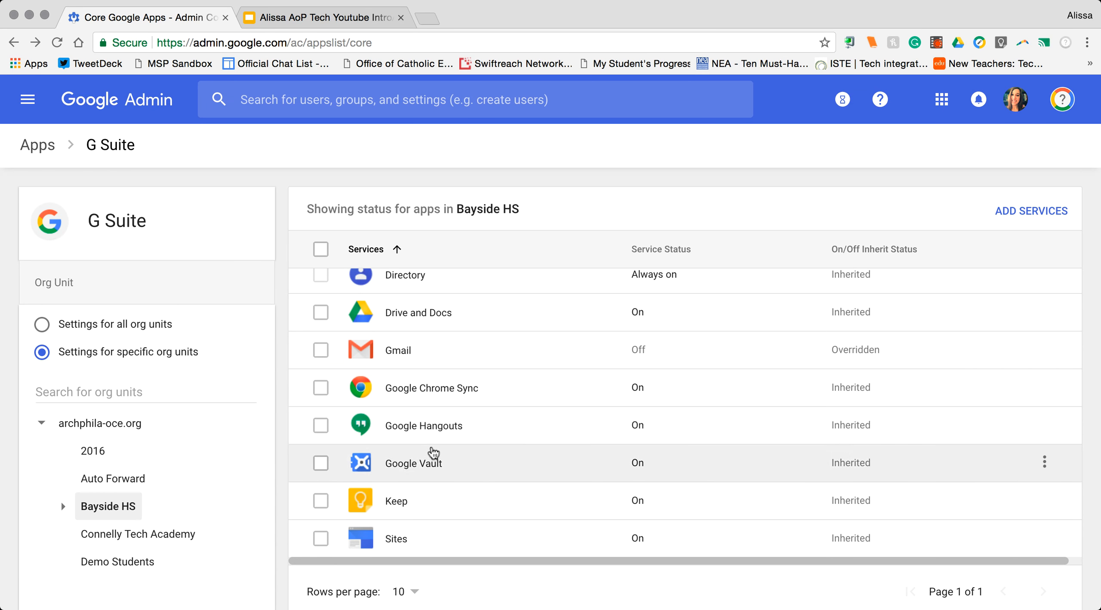
{"action": "mouse_move", "coordinate": [428, 435]}
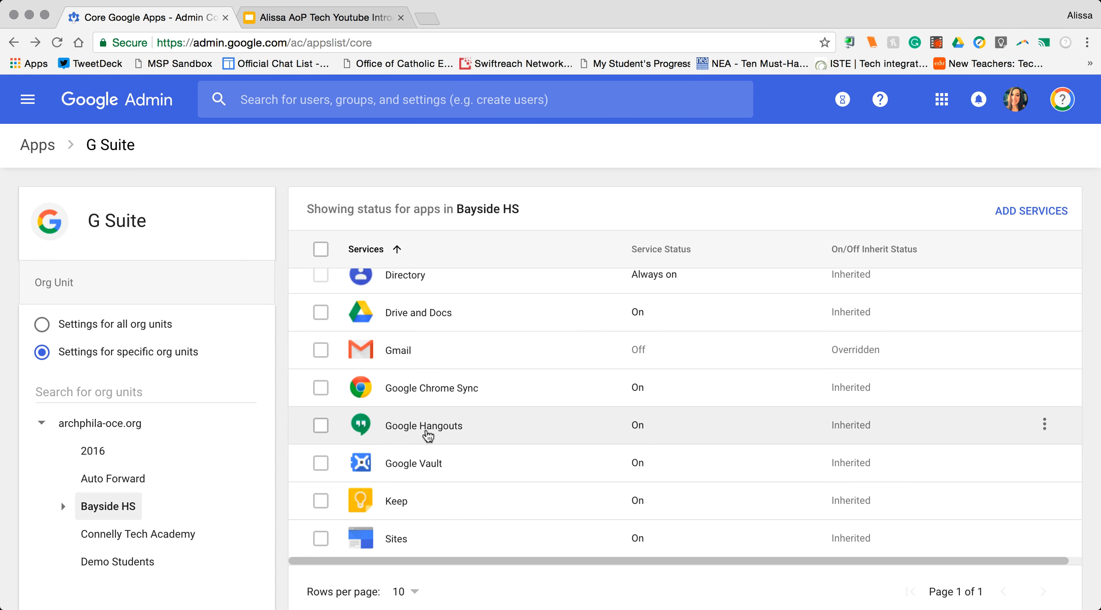
{"action": "left_click", "coordinate": [321, 425]}
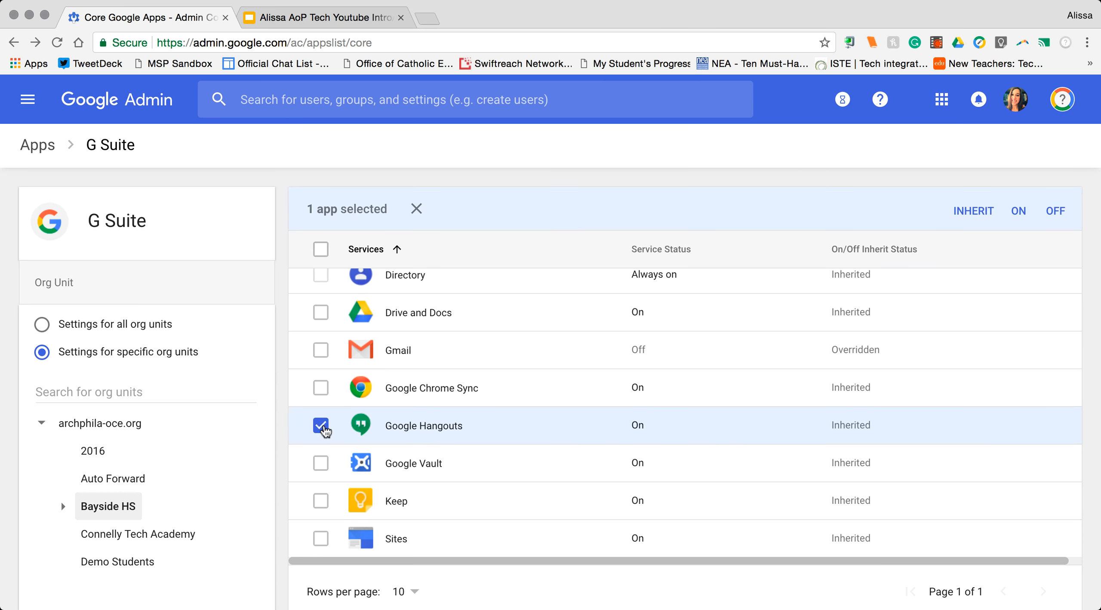
{"action": "mouse_move", "coordinate": [1046, 215]}
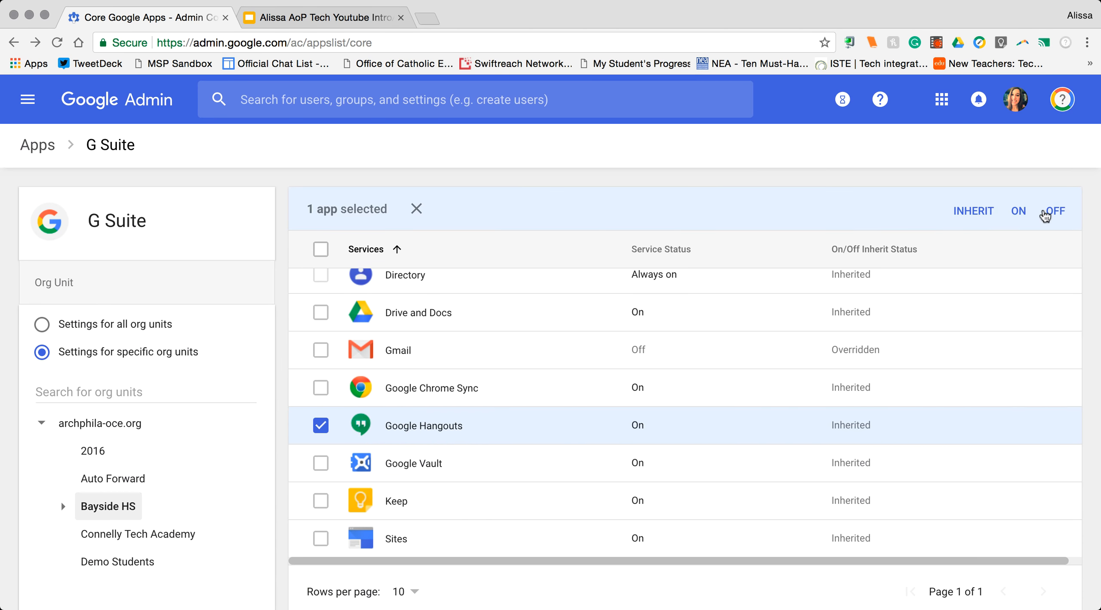
{"action": "left_click", "coordinate": [1056, 211]}
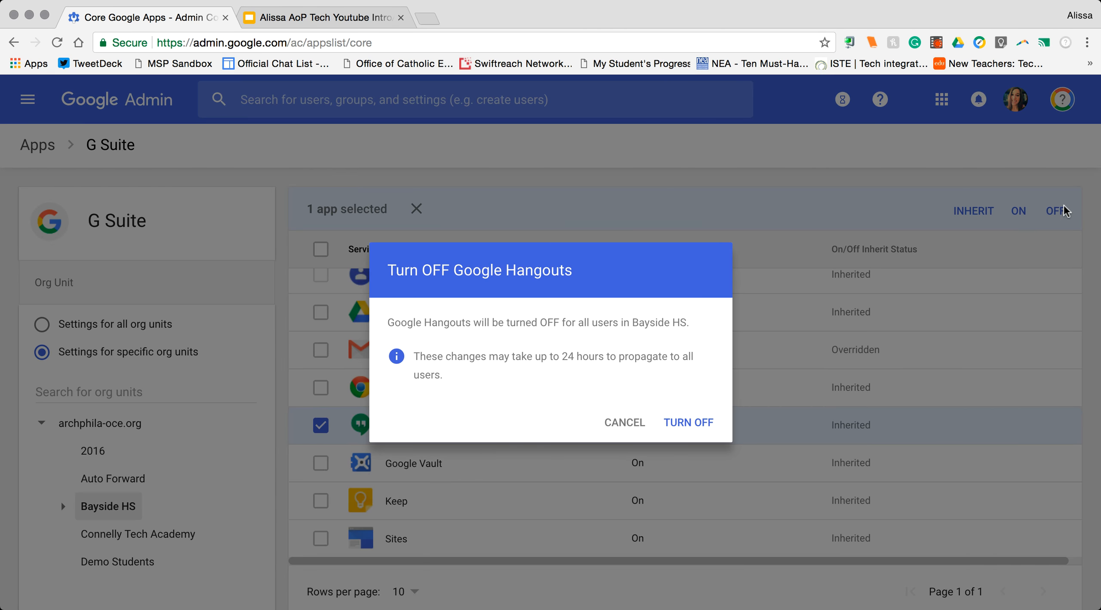
{"action": "left_click", "coordinate": [624, 421]}
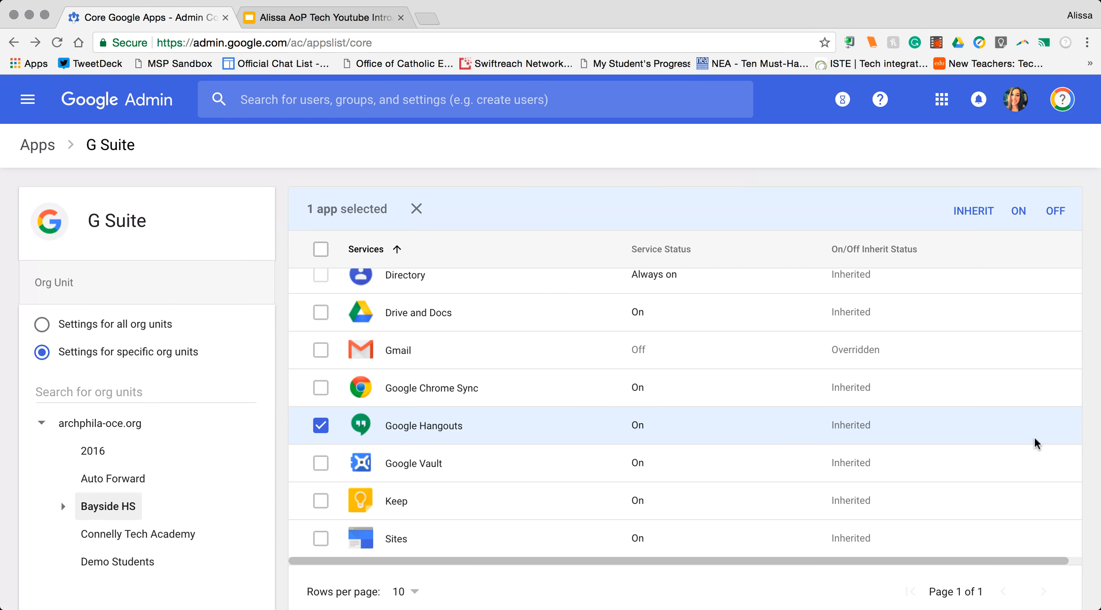
{"action": "mouse_move", "coordinate": [320, 425]}
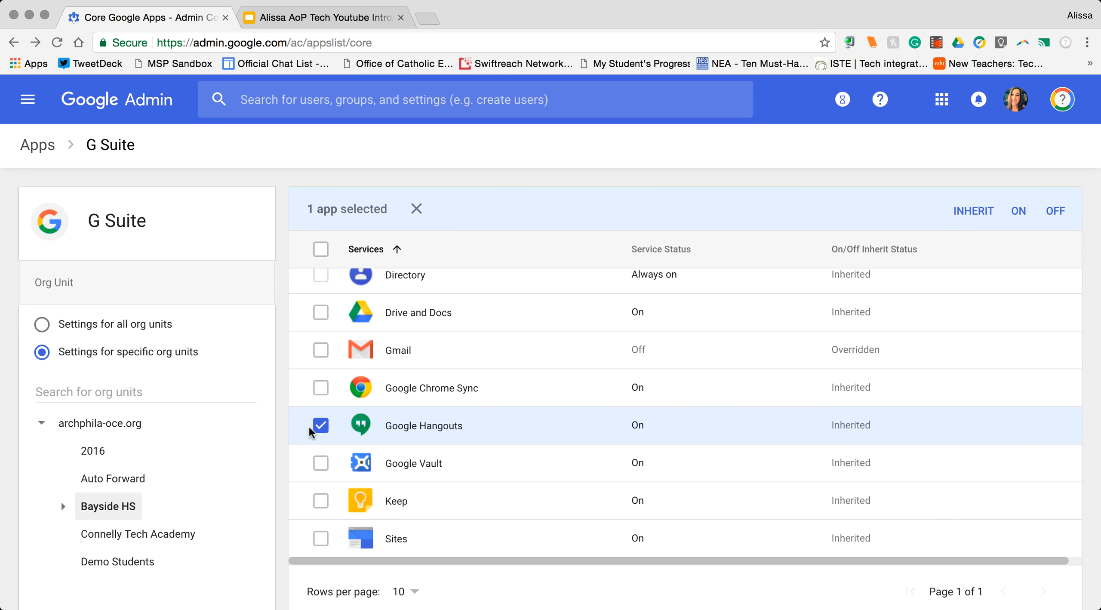
{"action": "left_click", "coordinate": [321, 425]}
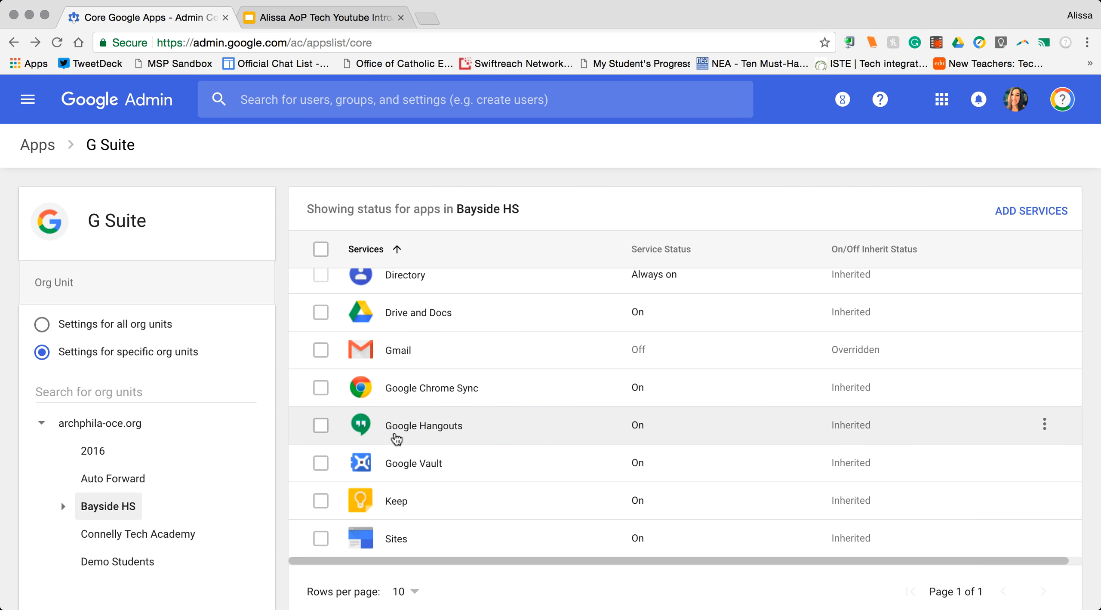
{"action": "mouse_move", "coordinate": [494, 425]}
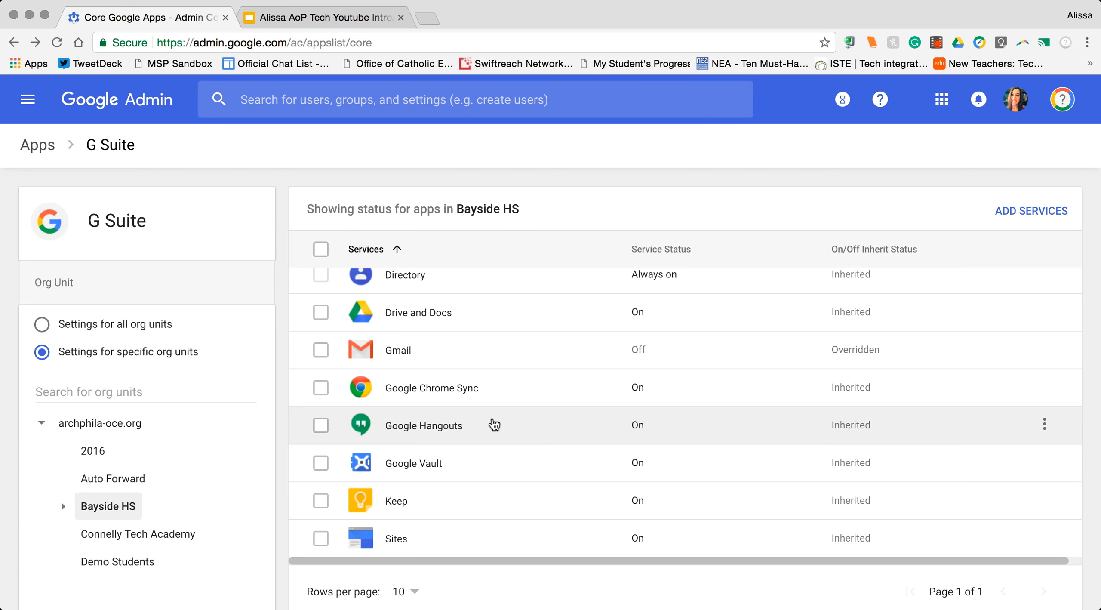
{"action": "mouse_move", "coordinate": [1051, 434]}
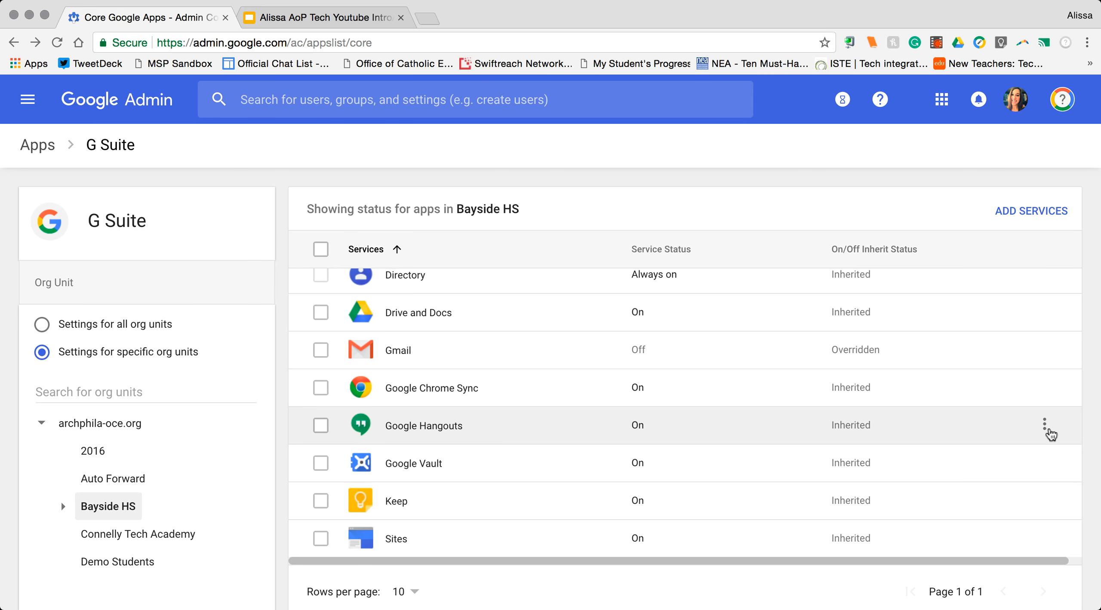
{"action": "scroll", "scroll_direction": "up", "scroll_amount": 3}
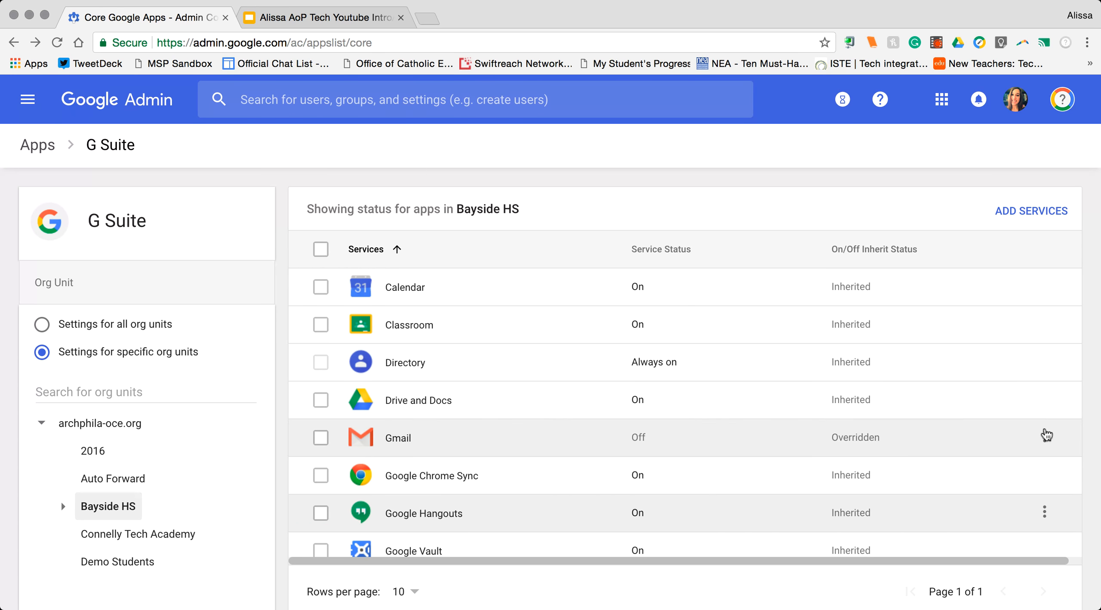
Turn Google Hangouts off for Bayside HS as an override and confirm the shutdown.
{"action": "left_click", "coordinate": [1044, 513]}
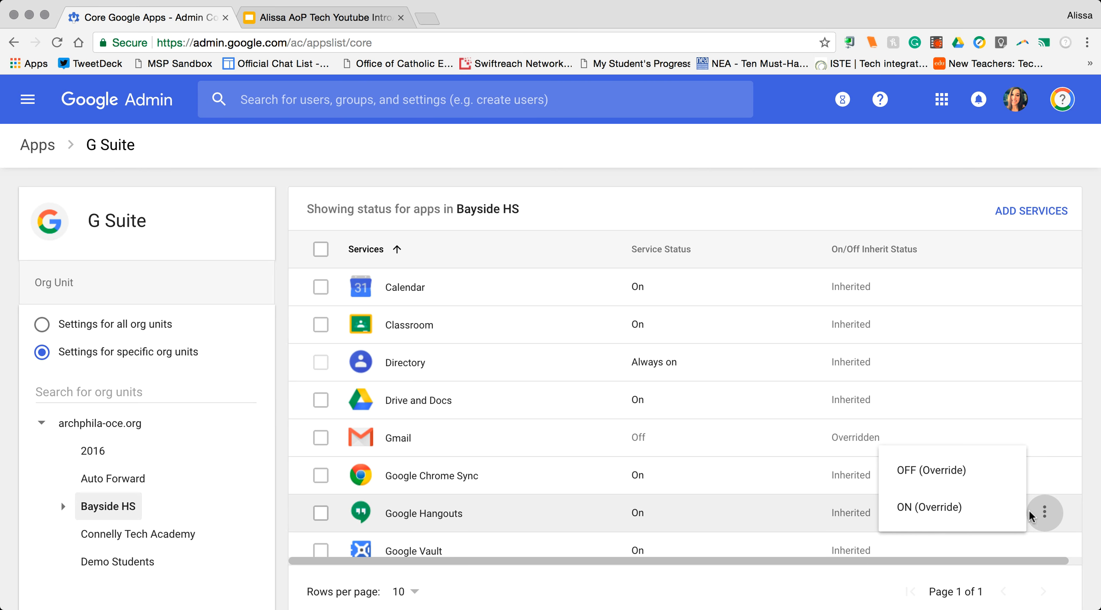
{"action": "mouse_move", "coordinate": [969, 478]}
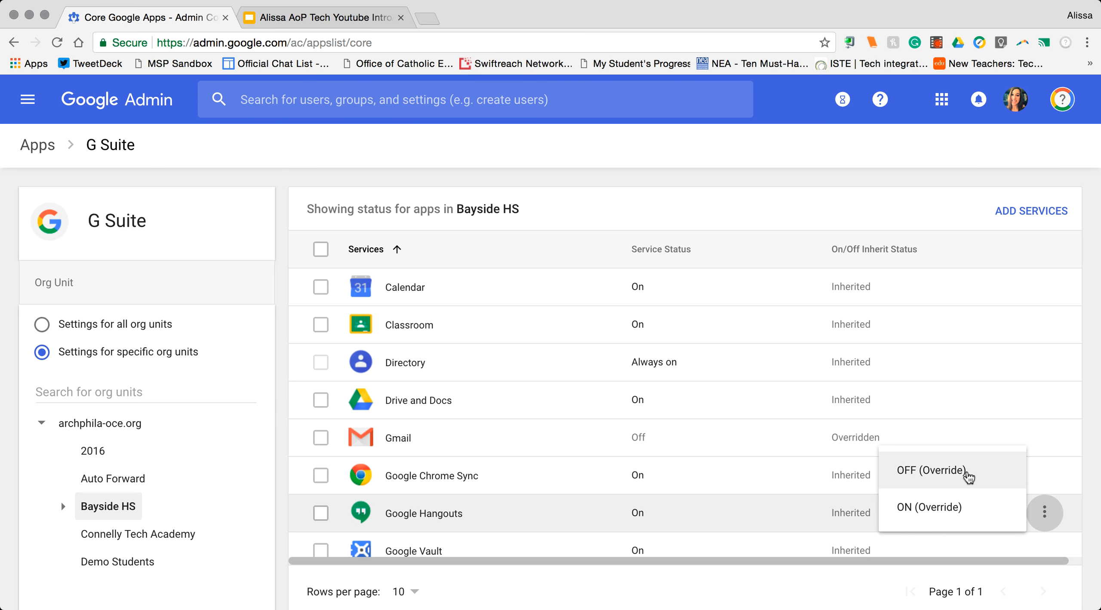
{"action": "mouse_move", "coordinate": [928, 507]}
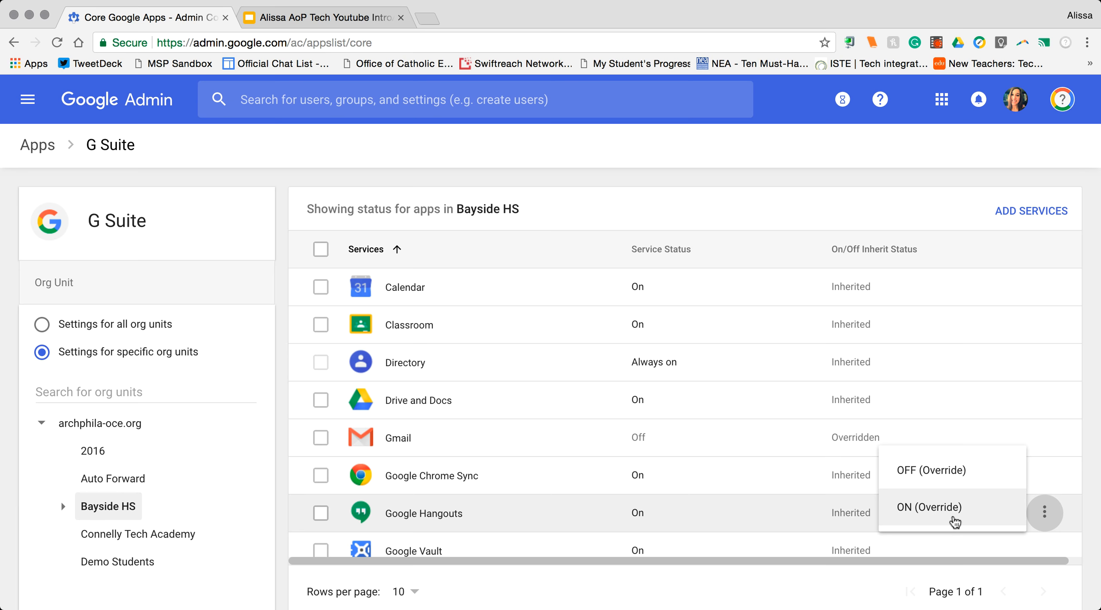
{"action": "mouse_move", "coordinate": [935, 484]}
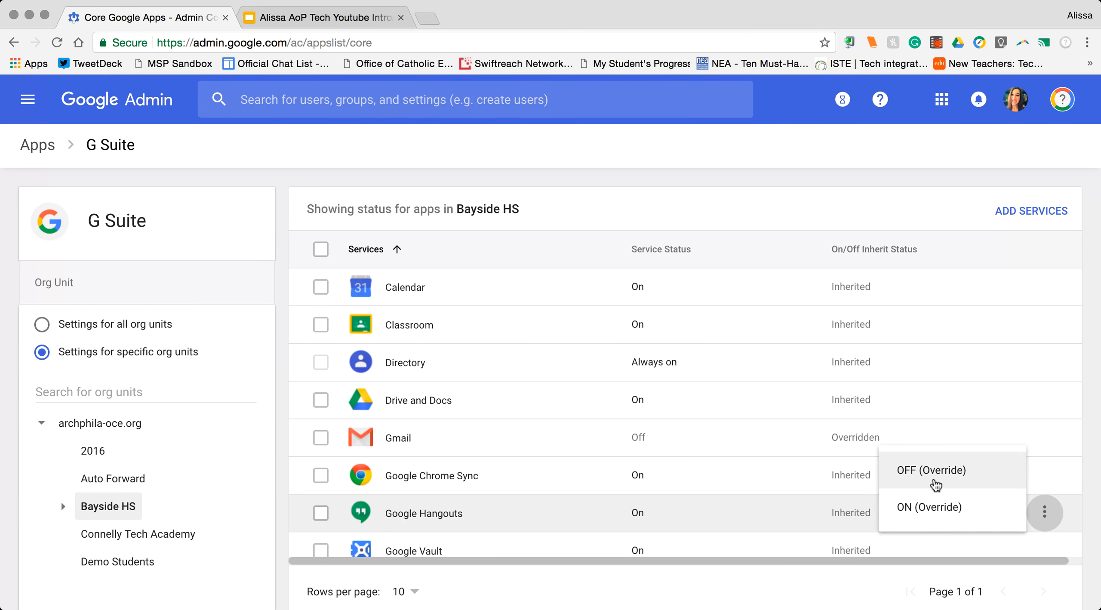
{"action": "left_click", "coordinate": [931, 469]}
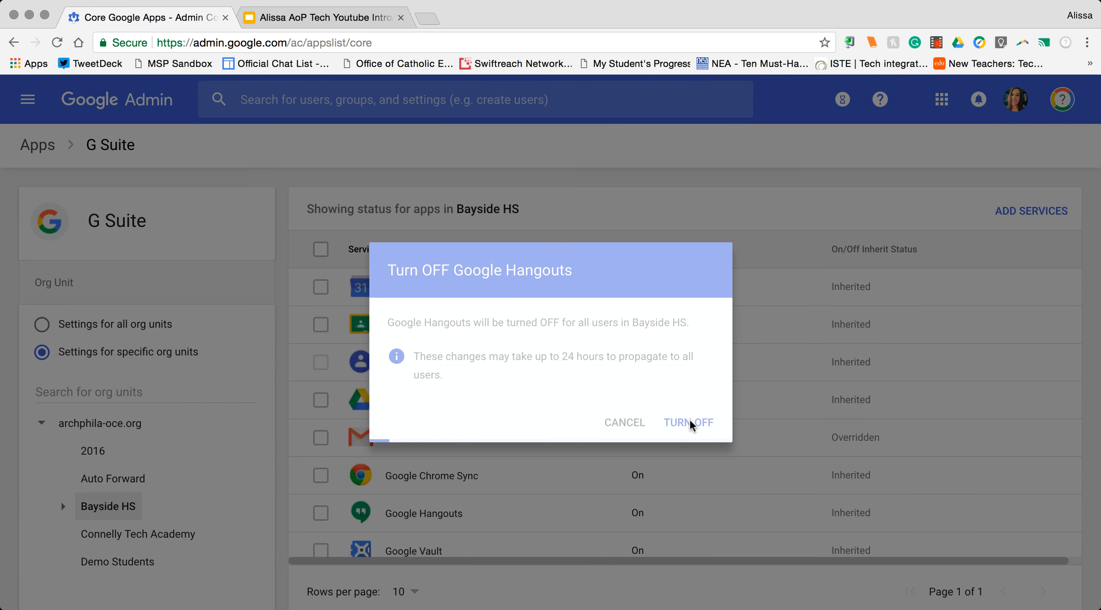
{"action": "left_click", "coordinate": [687, 422]}
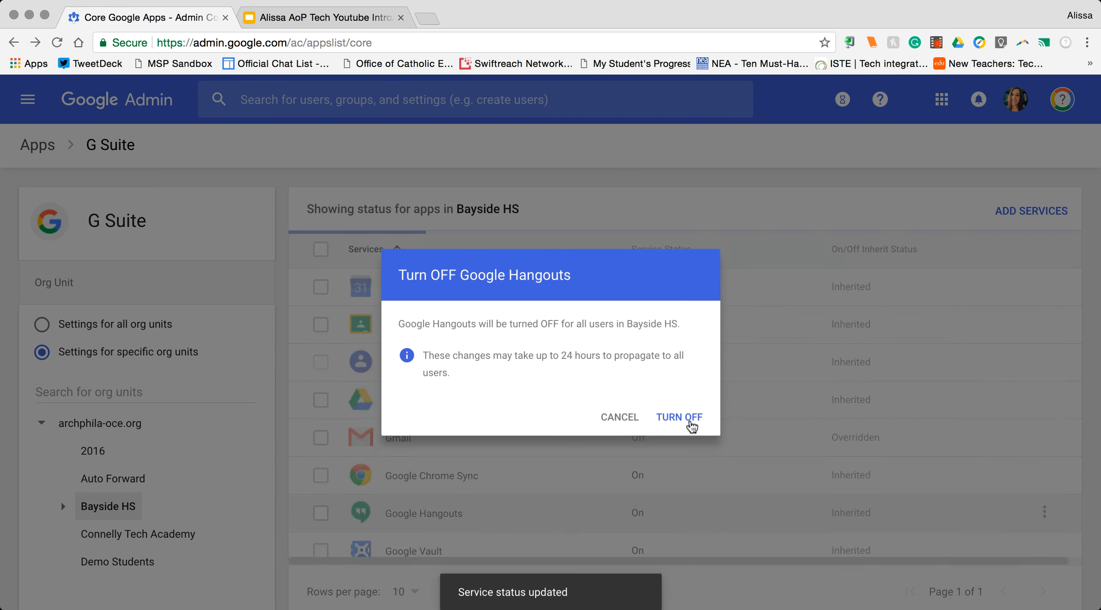
{"action": "left_click", "coordinate": [678, 416]}
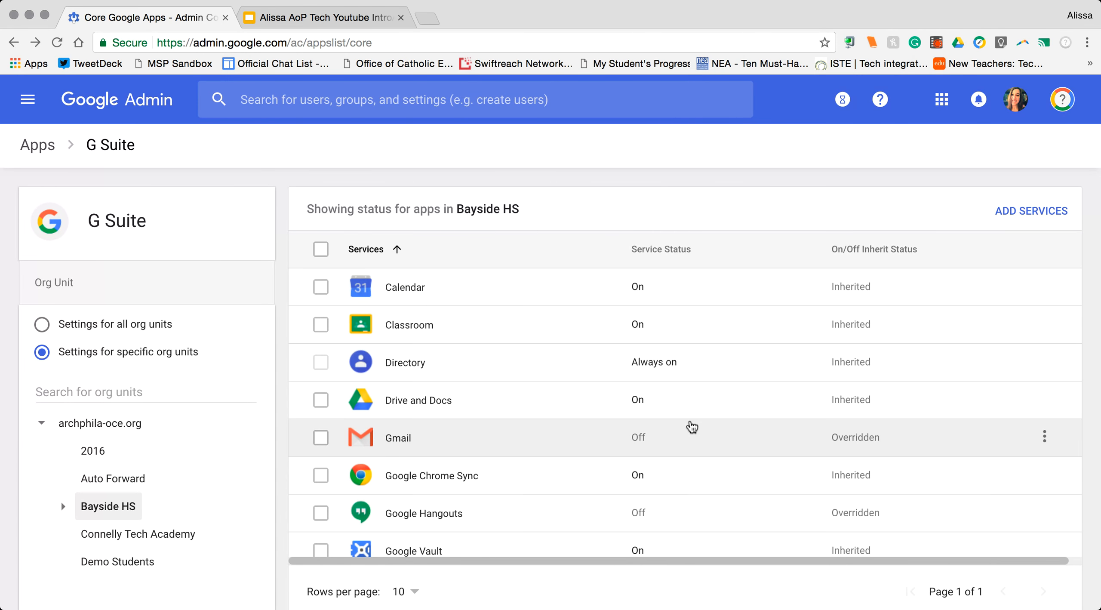
Check Hangouts shows Off/Overridden, then return to the Google Slides presentation.
{"action": "scroll", "scroll_direction": "down", "scroll_amount": 3}
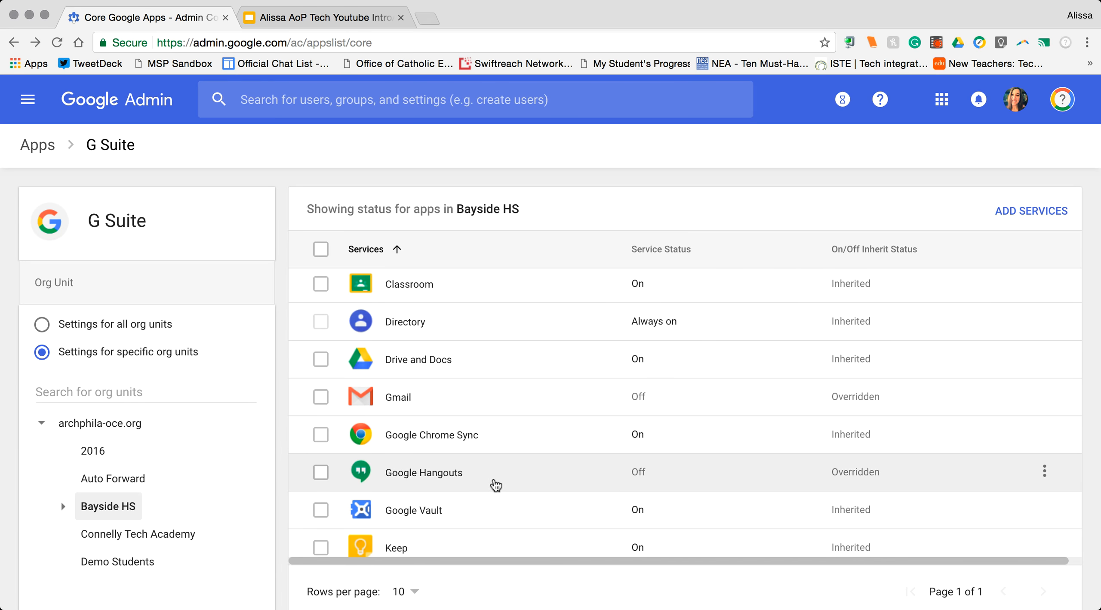
{"action": "mouse_move", "coordinate": [663, 483]}
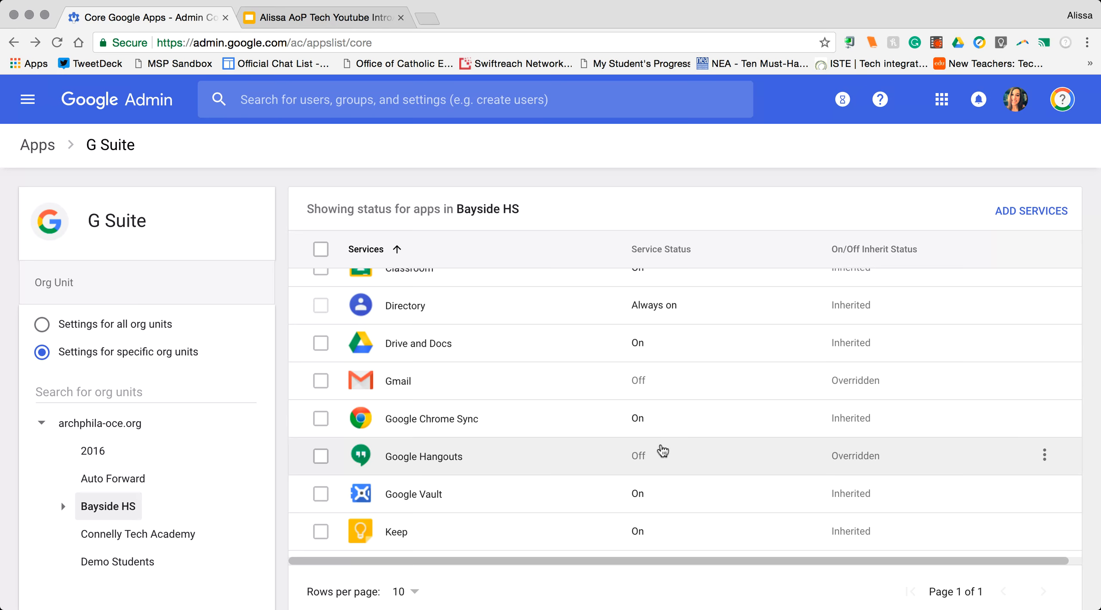
{"action": "left_click", "coordinate": [323, 17]}
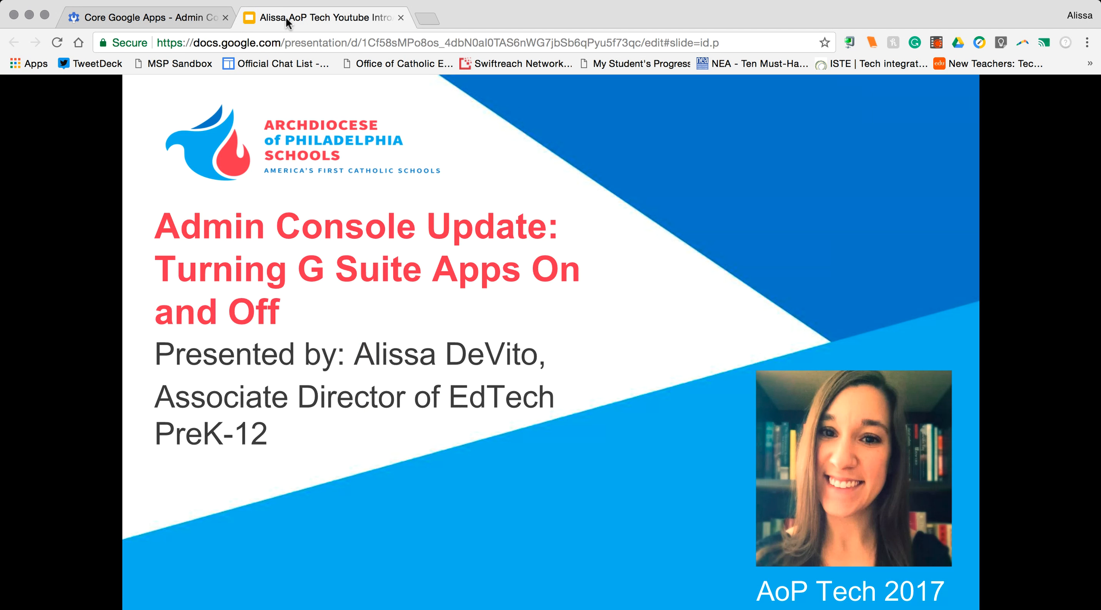